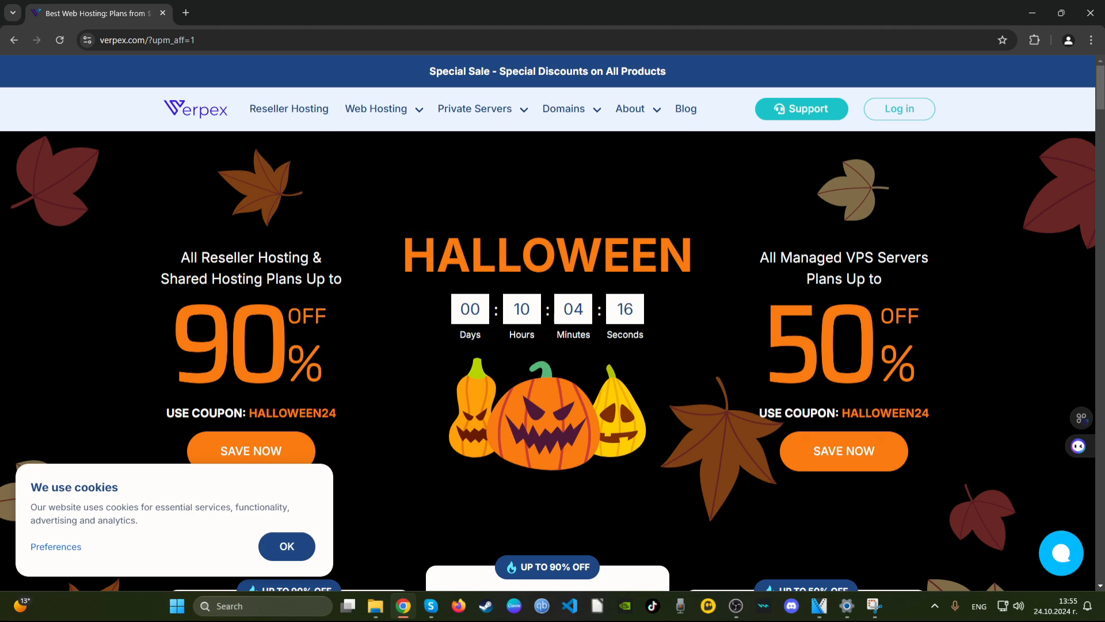
Accept the cookie notice on the Verpex Halloween sale homepage
left_click(286, 546)
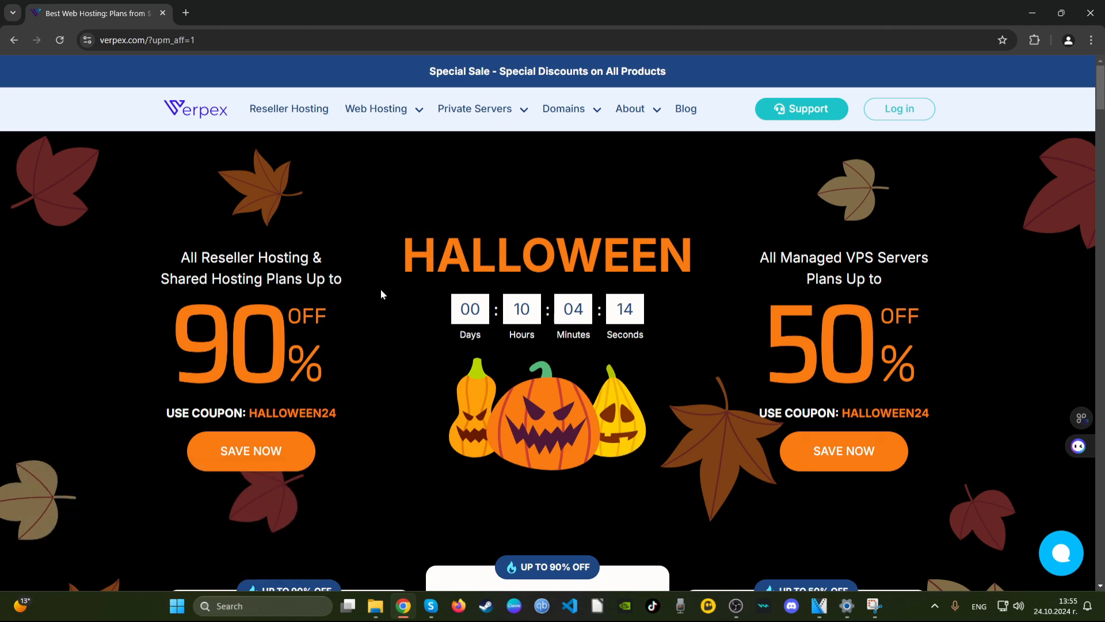
mouse_move(121, 309)
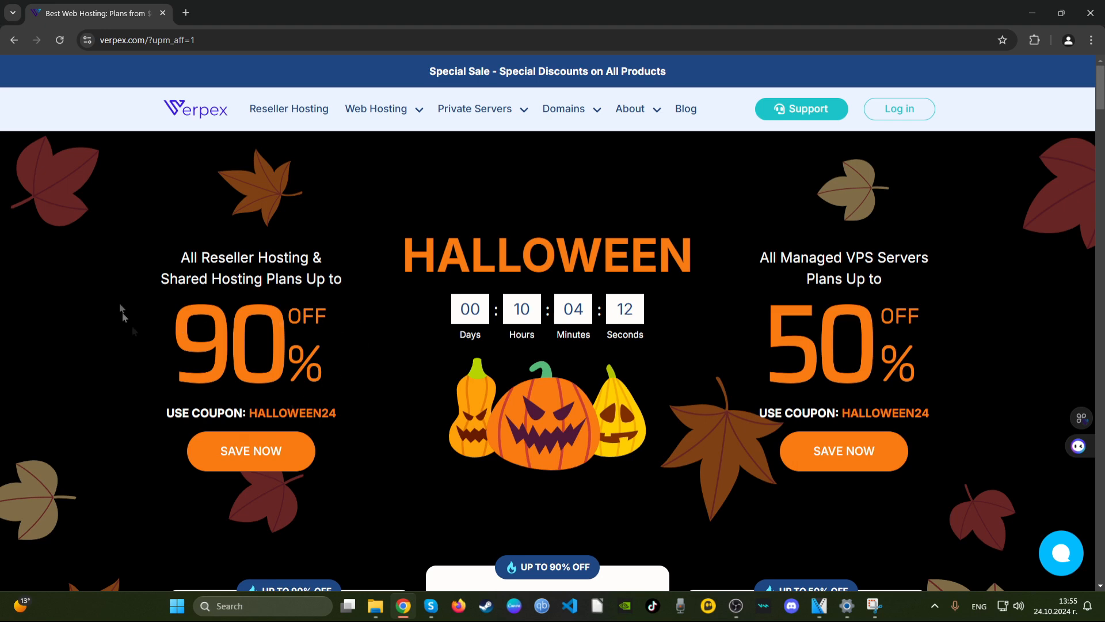
mouse_move(196, 366)
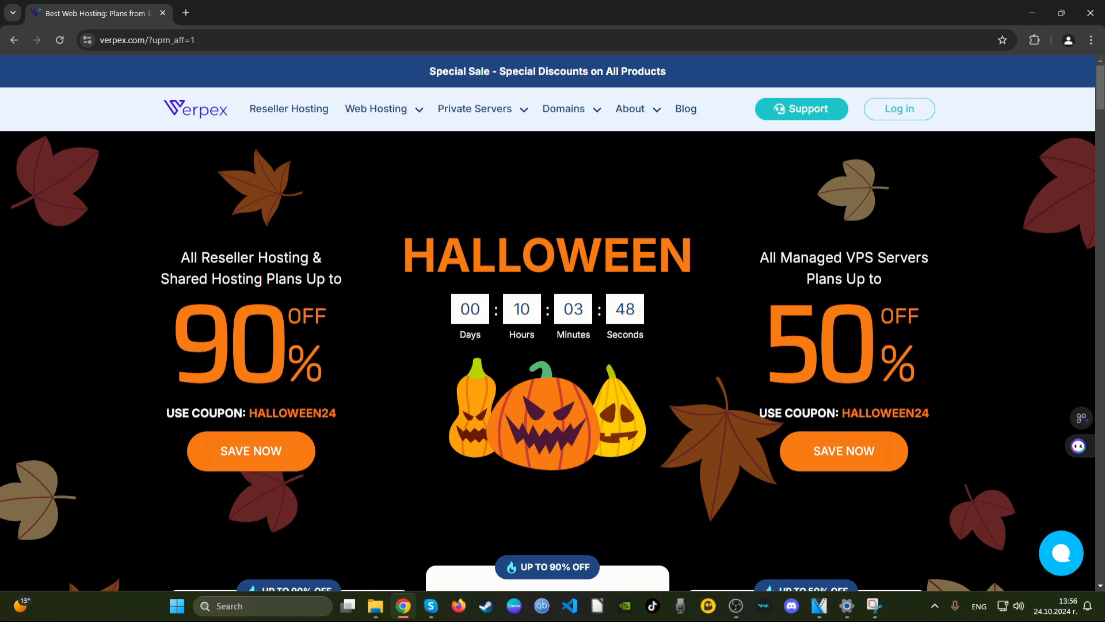
Bring up the Web Hosting ($0.60/mo), Reseller ($1.80/mo) and VPS ($12.00/mo) cards
right_click(292, 413)
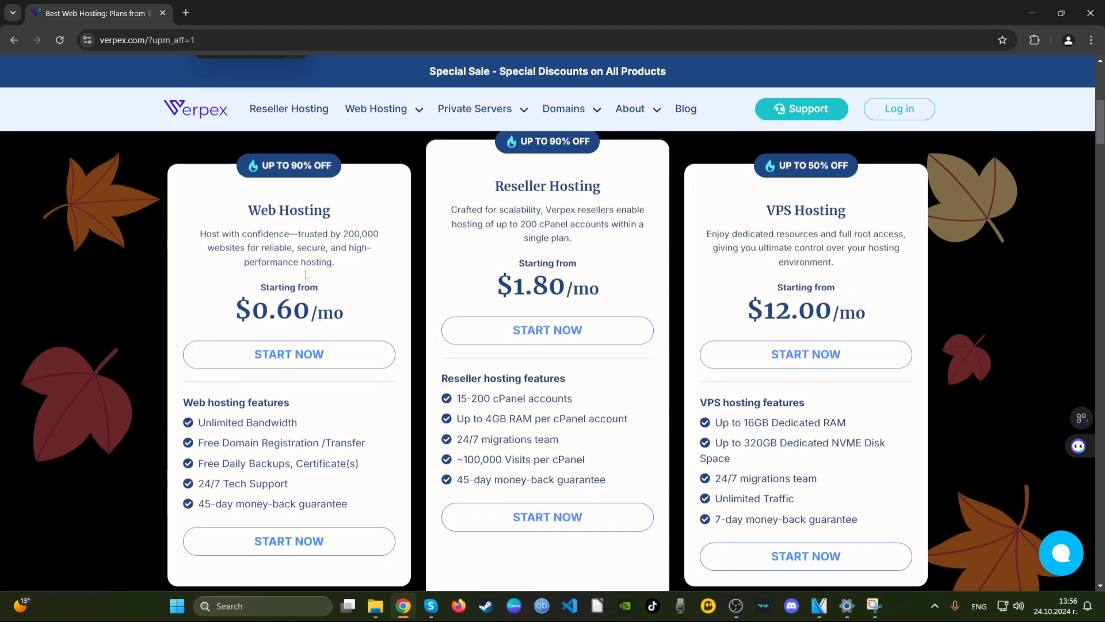
mouse_move(726, 204)
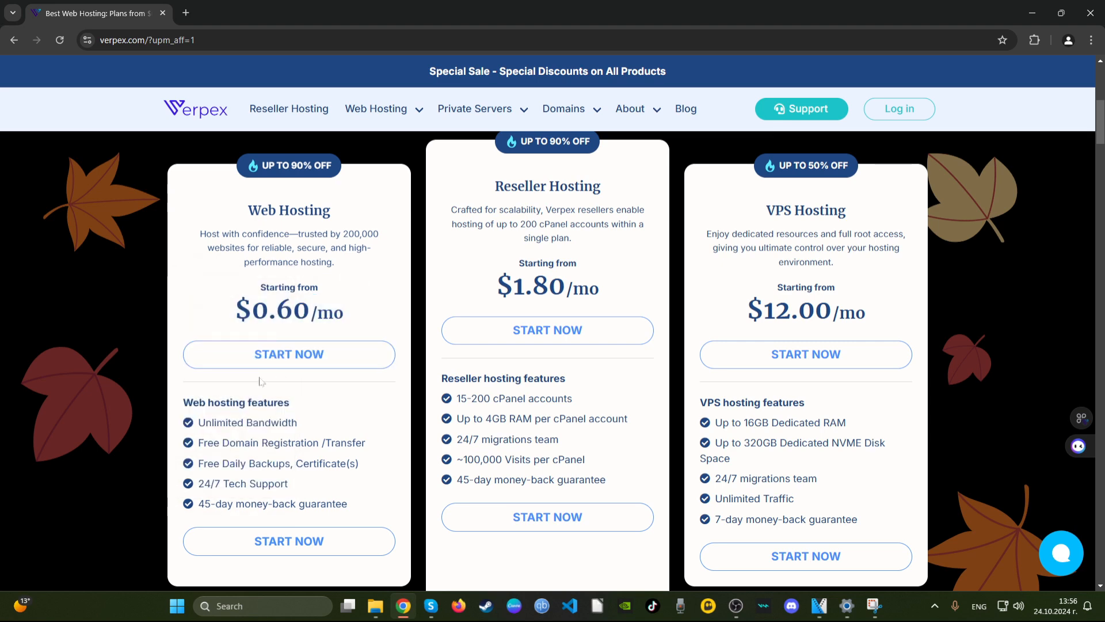
left_click_drag(198, 422, 303, 443)
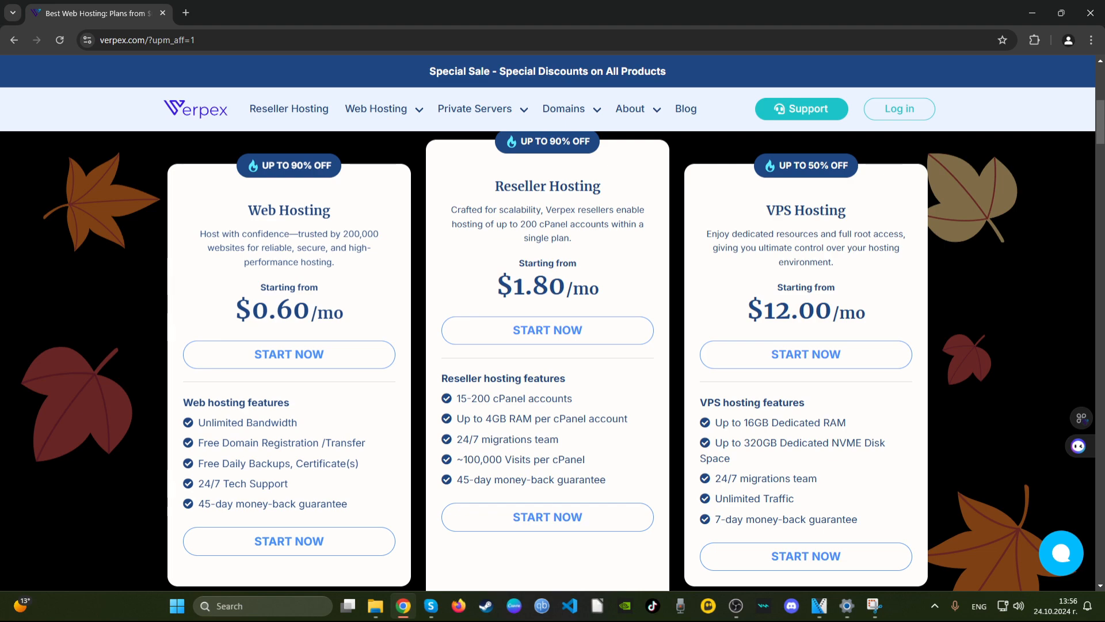
mouse_move(197, 510)
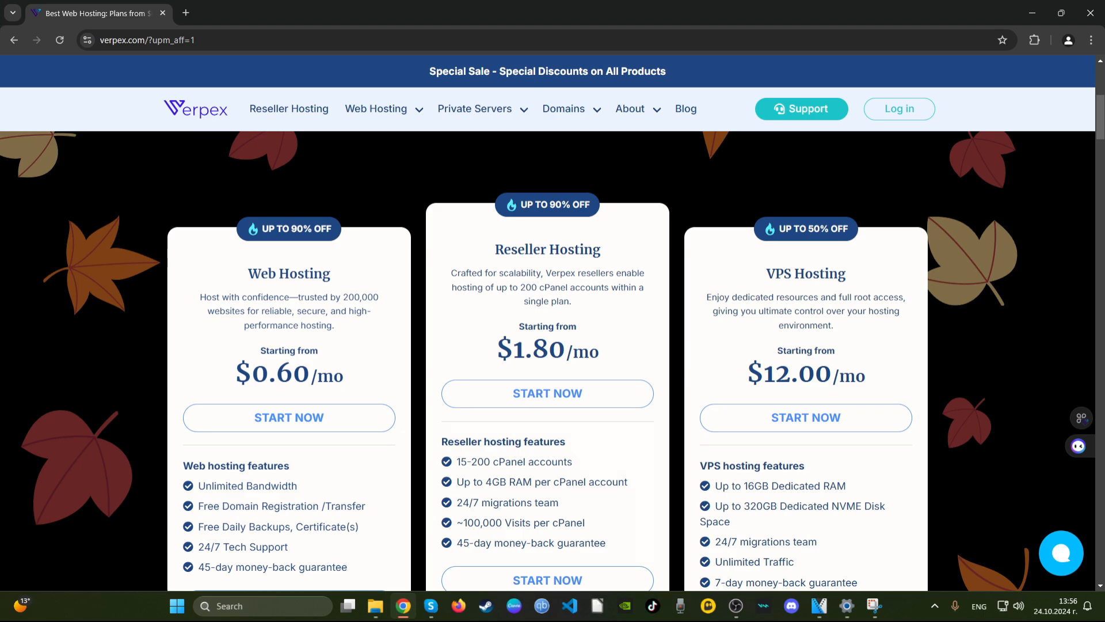
mouse_move(349, 369)
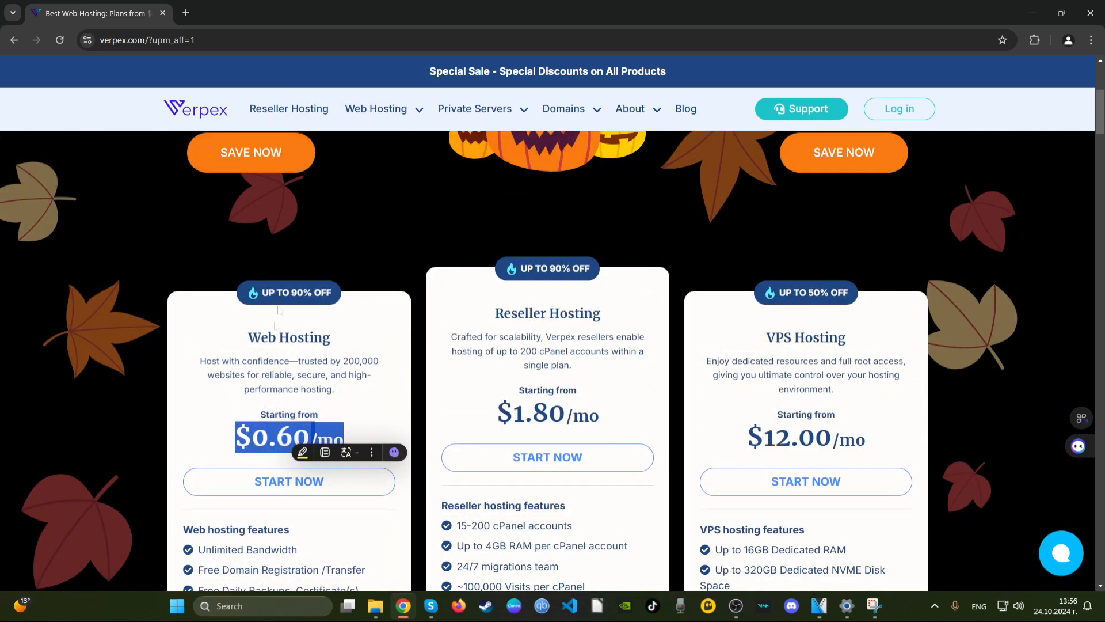
Start Web Hosting and view the 12-month Bronze, Silver and Gold plans
left_click(289, 481)
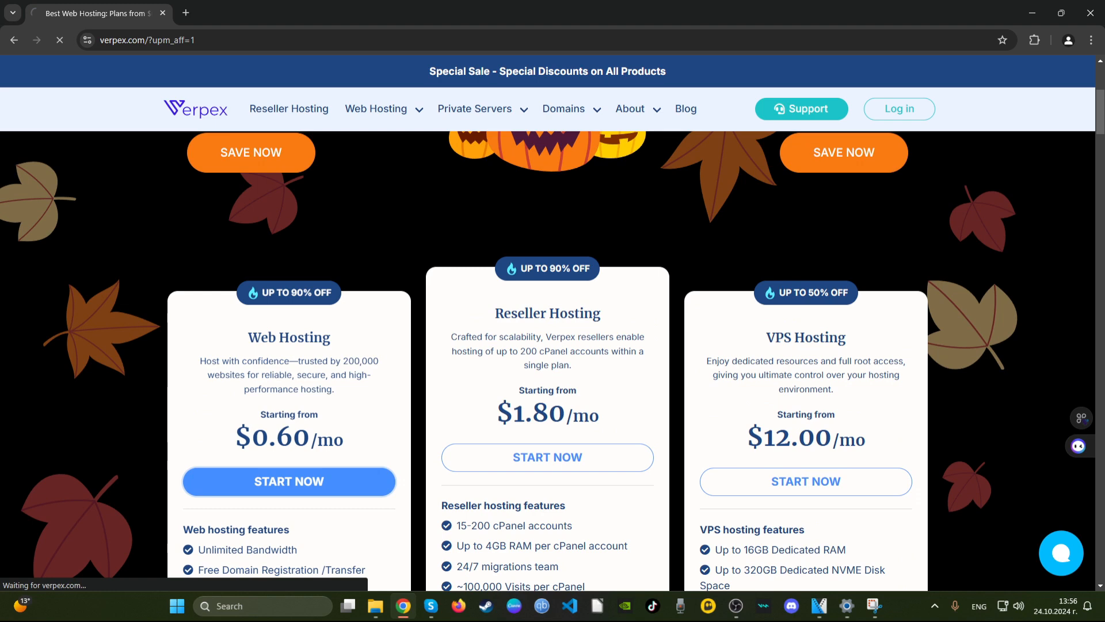
mouse_move(293, 402)
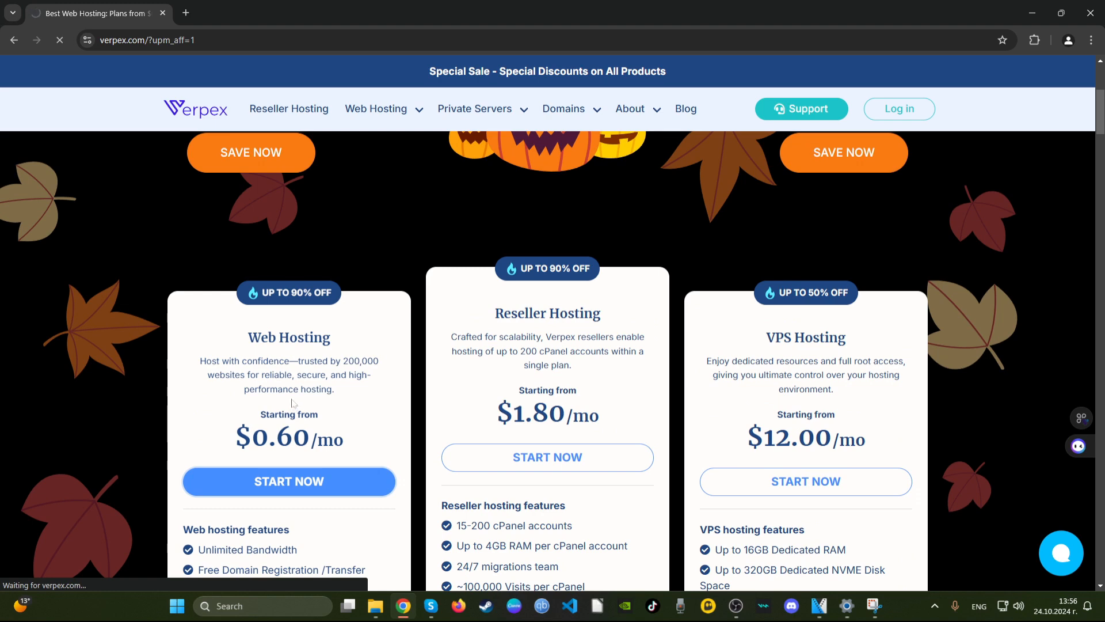
left_click(289, 481)
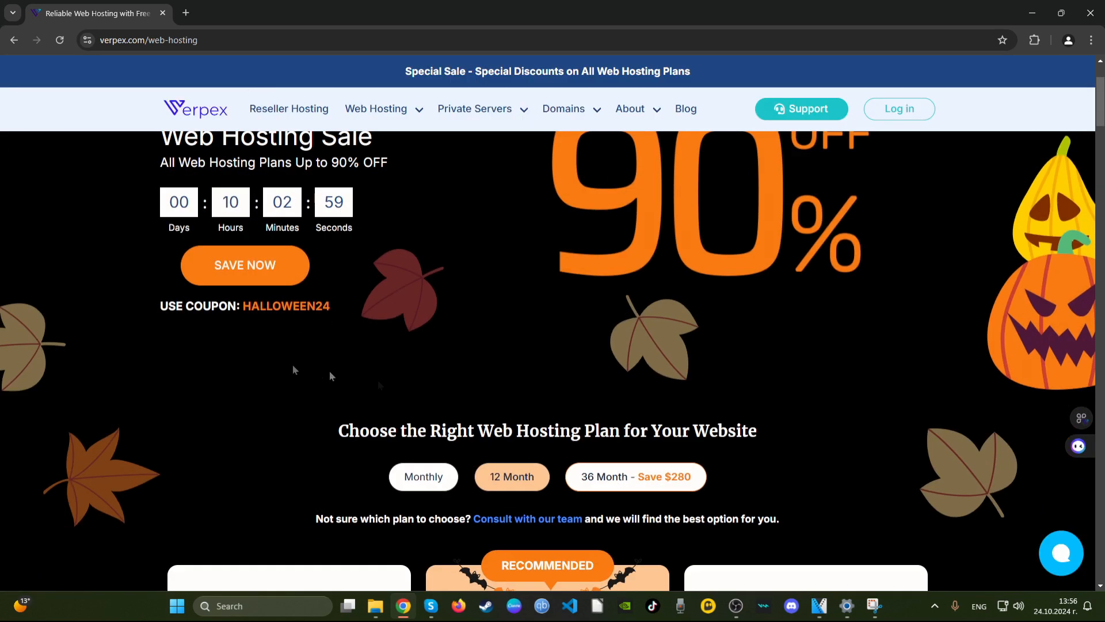
scroll("down", 3)
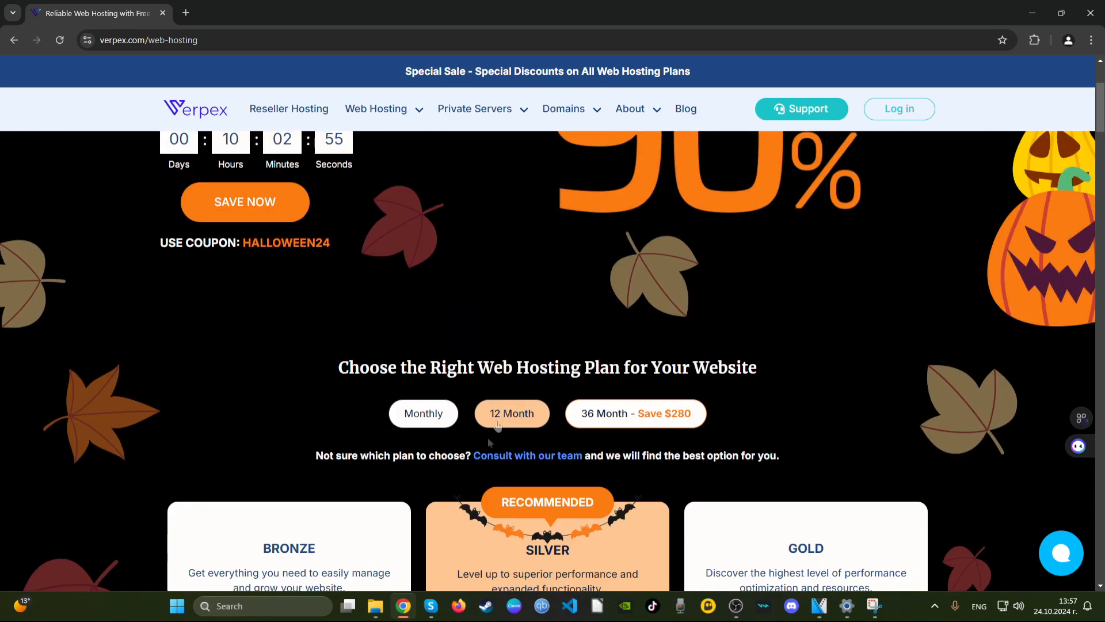
mouse_move(518, 425)
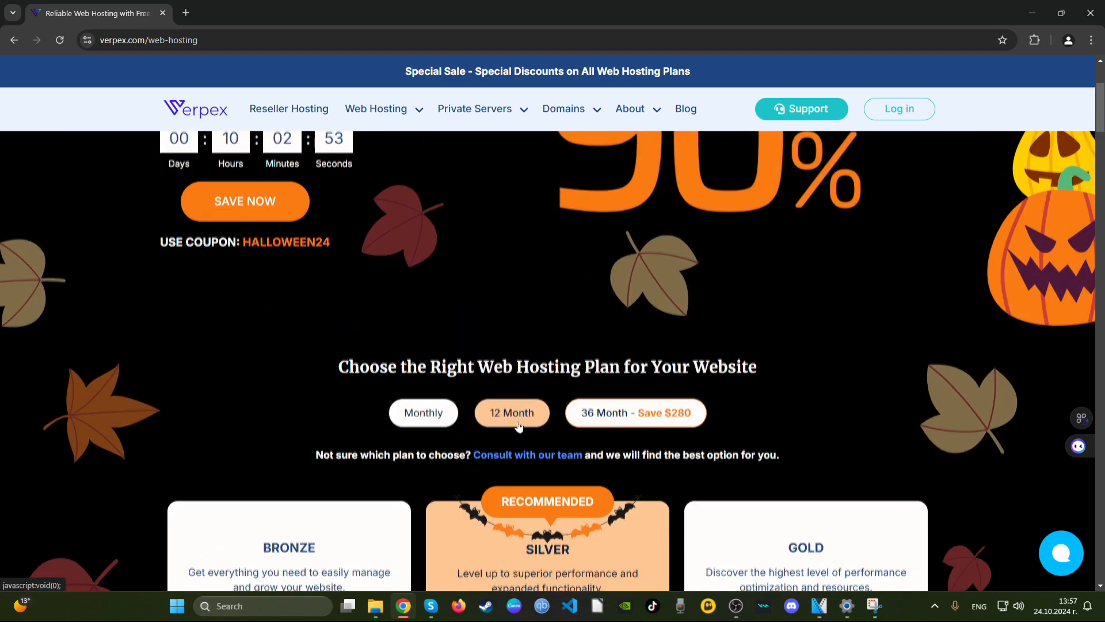
scroll("down", 3)
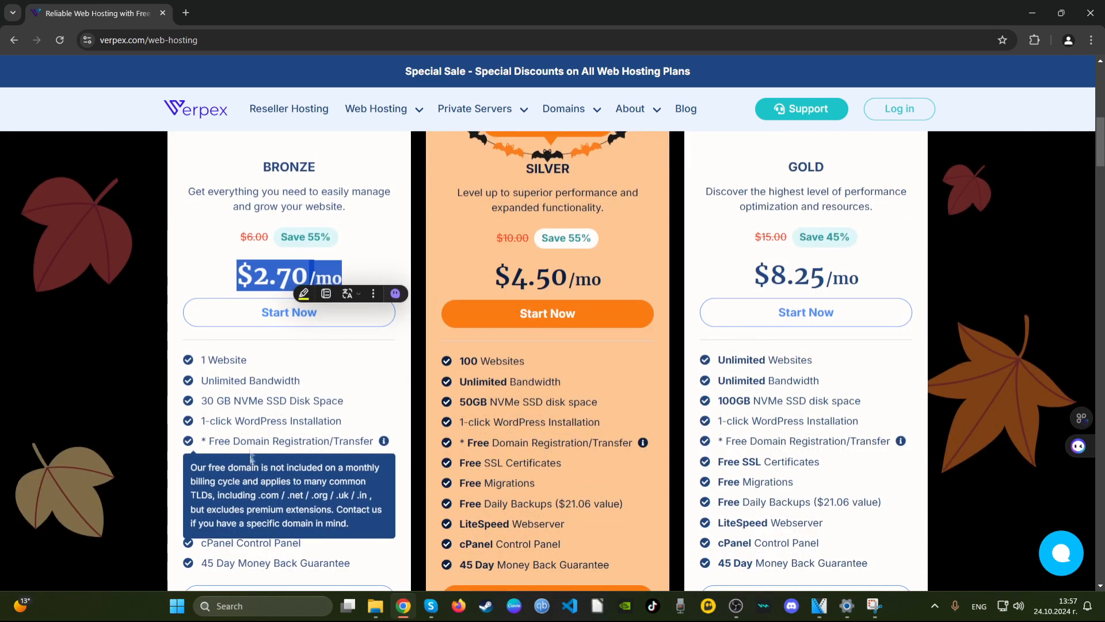
mouse_move(201, 265)
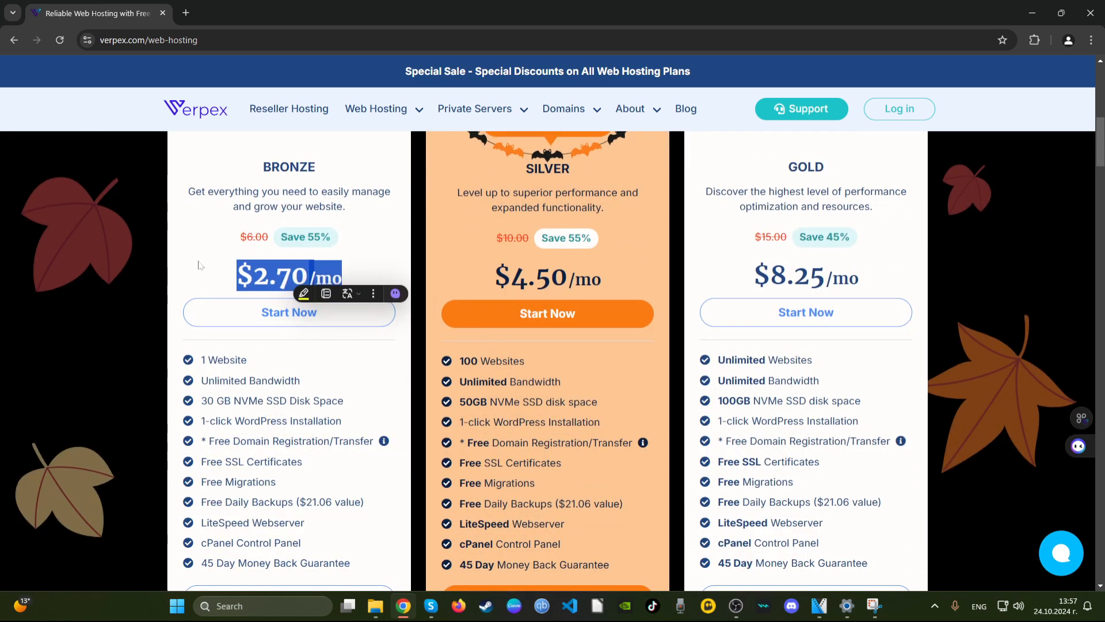
mouse_move(207, 270)
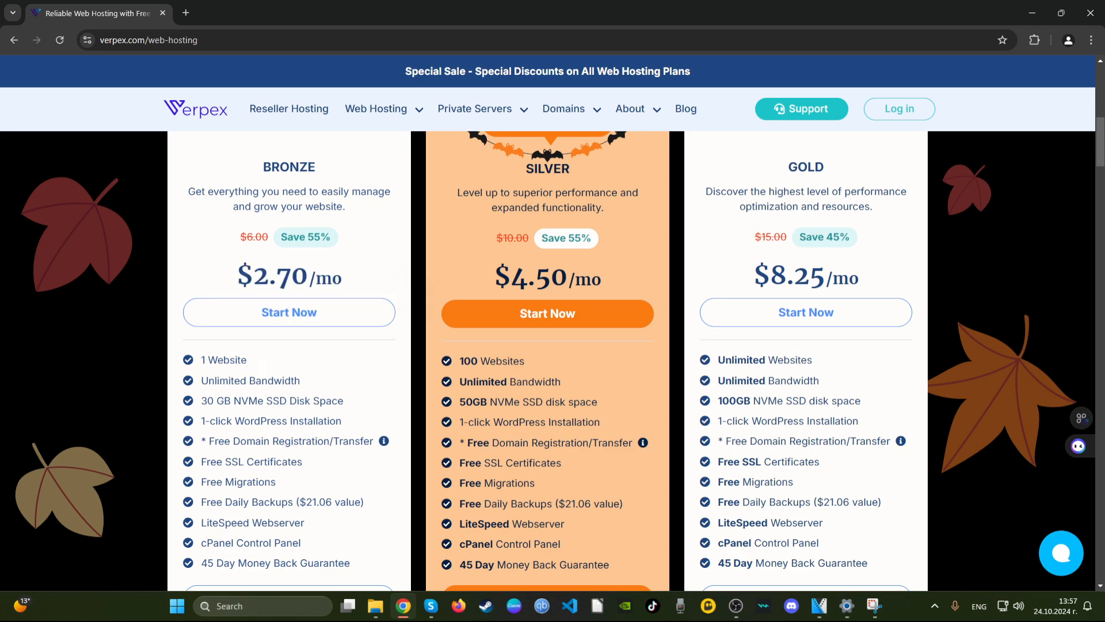
scroll("down", 3)
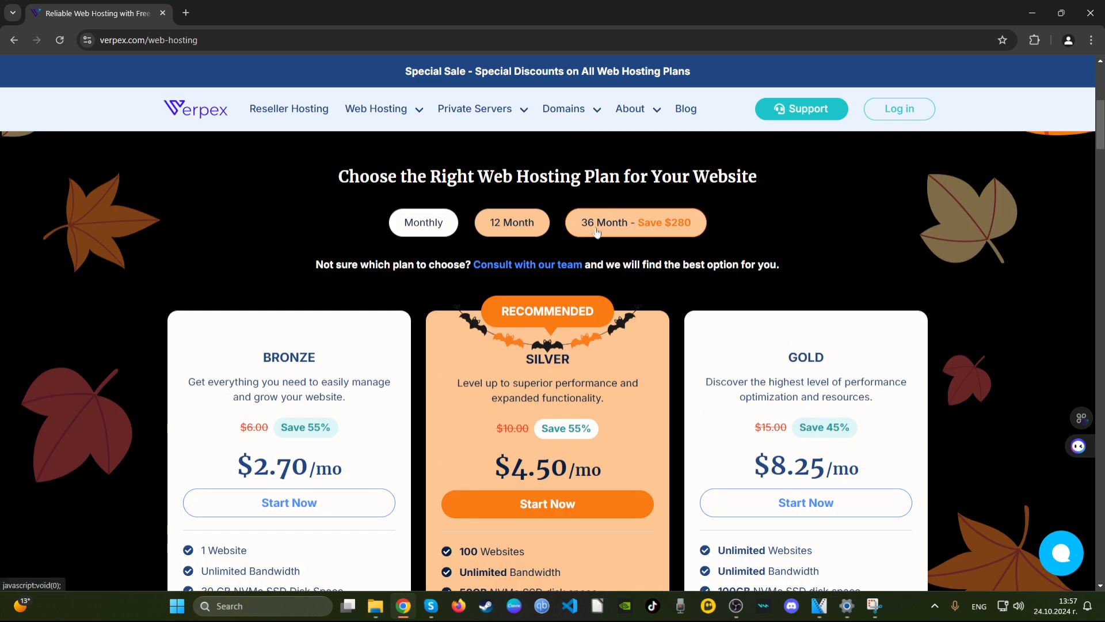
Compare 36-month and 12-month prices, ending on 36 months (Bronze $2.40/mo)
left_click(635, 222)
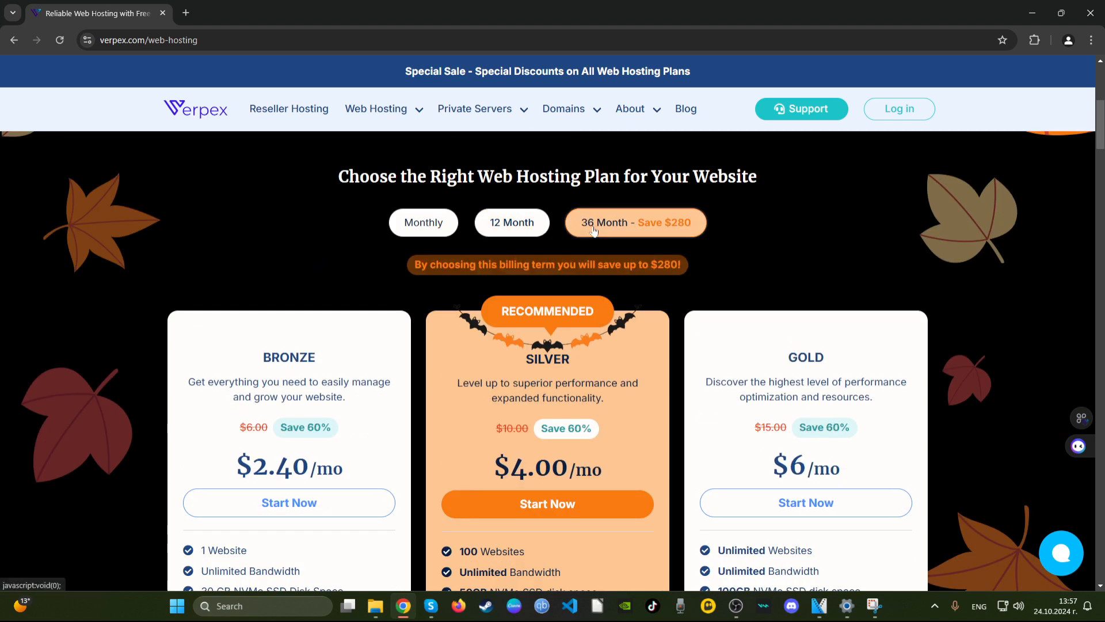
scroll("down", 3)
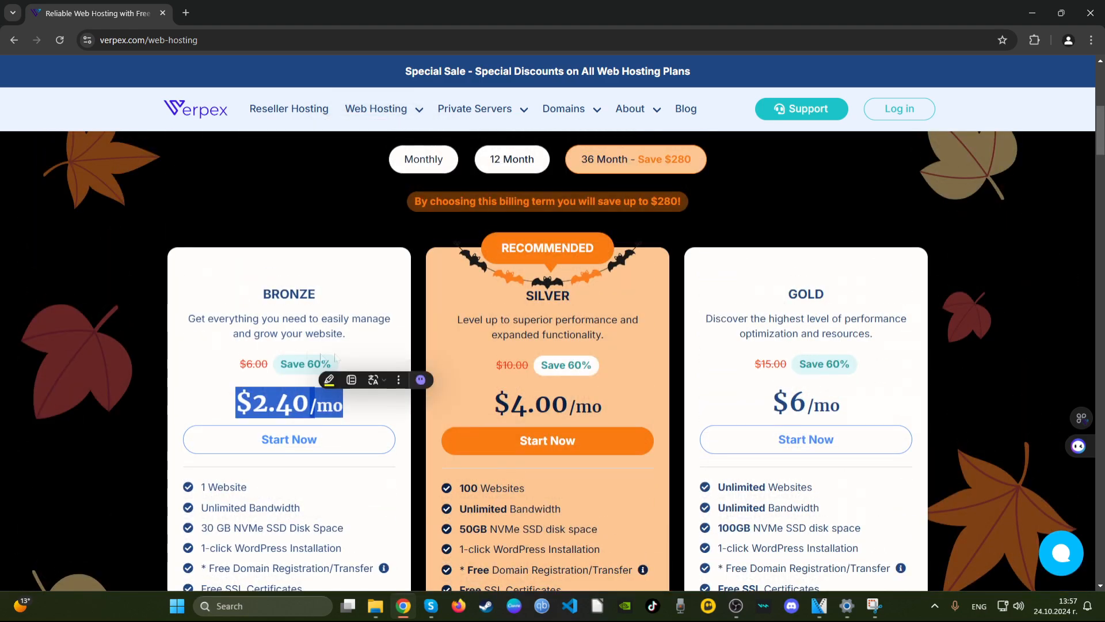
scroll("down", 3)
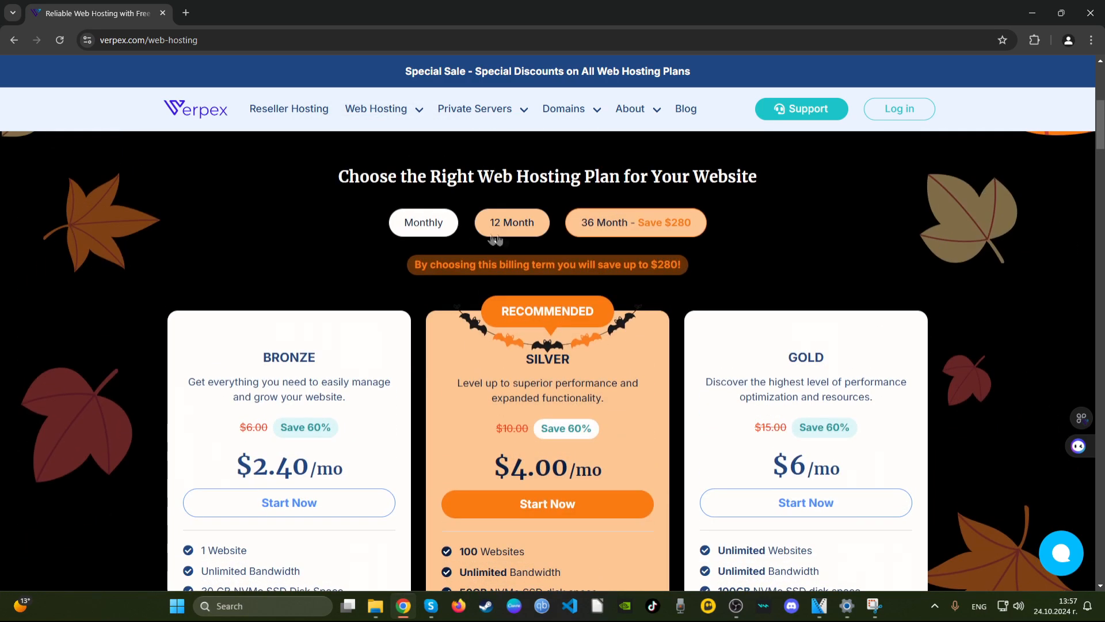
left_click(512, 222)
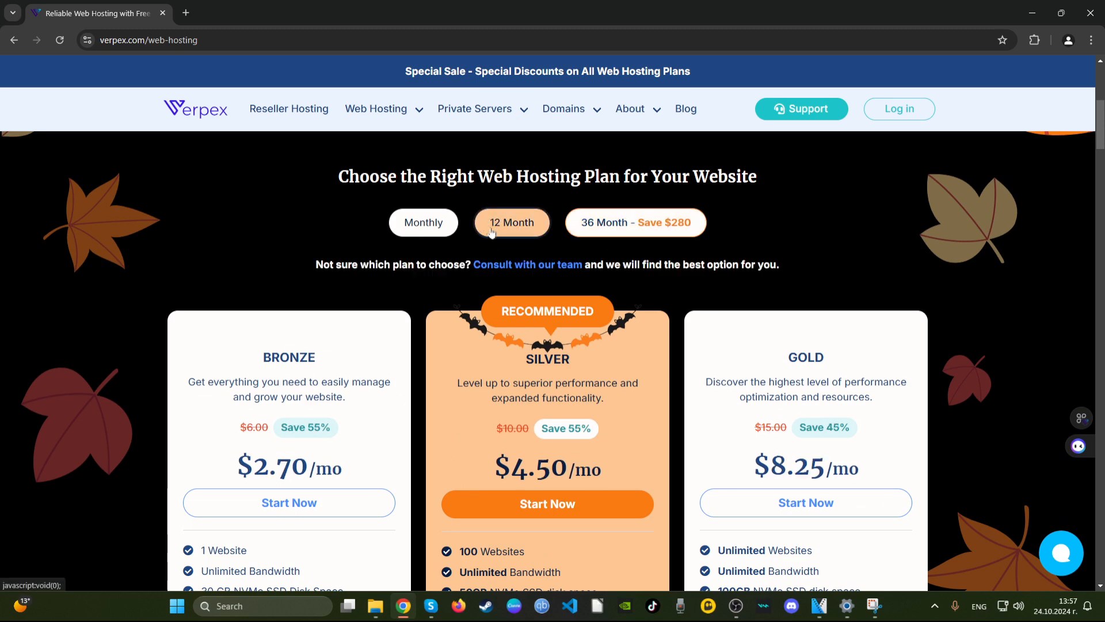
left_click(635, 222)
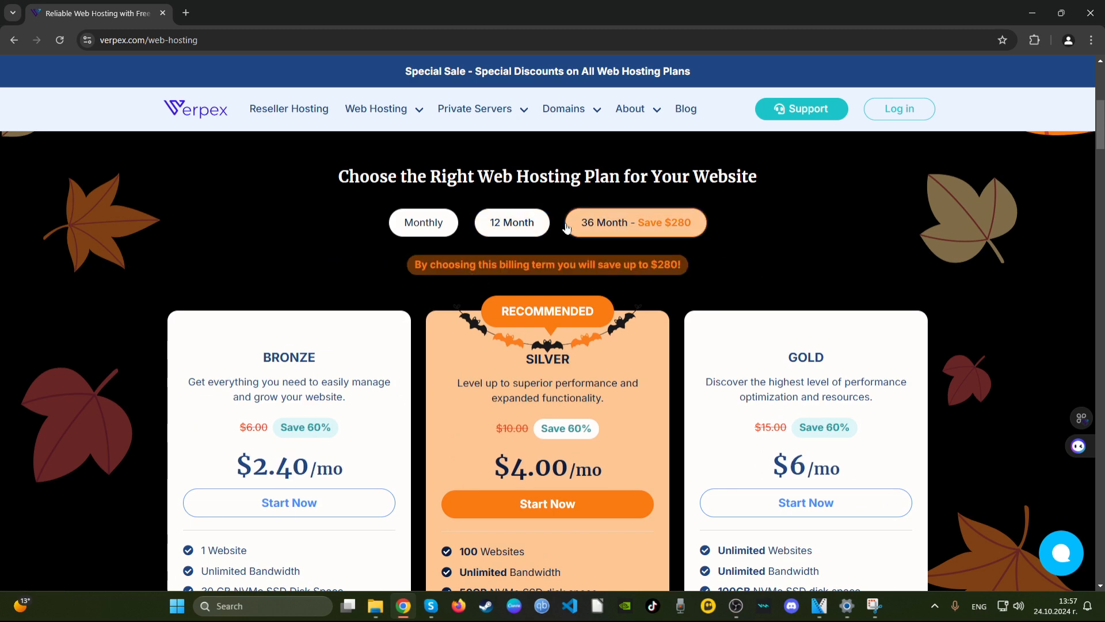
scroll("down", 3)
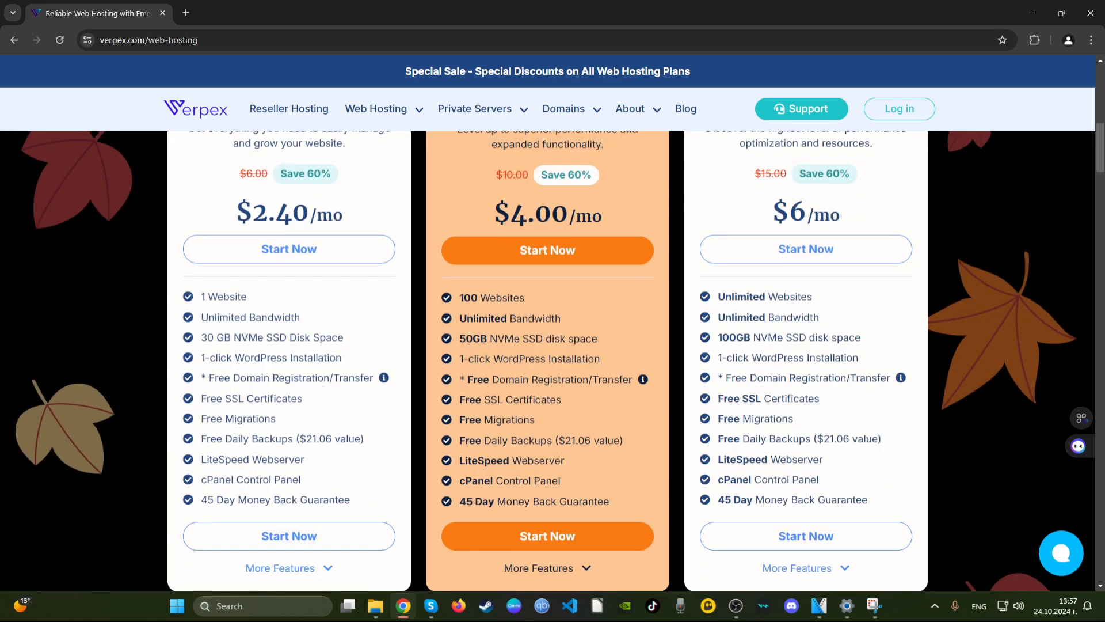
left_click_drag(203, 296, 302, 317)
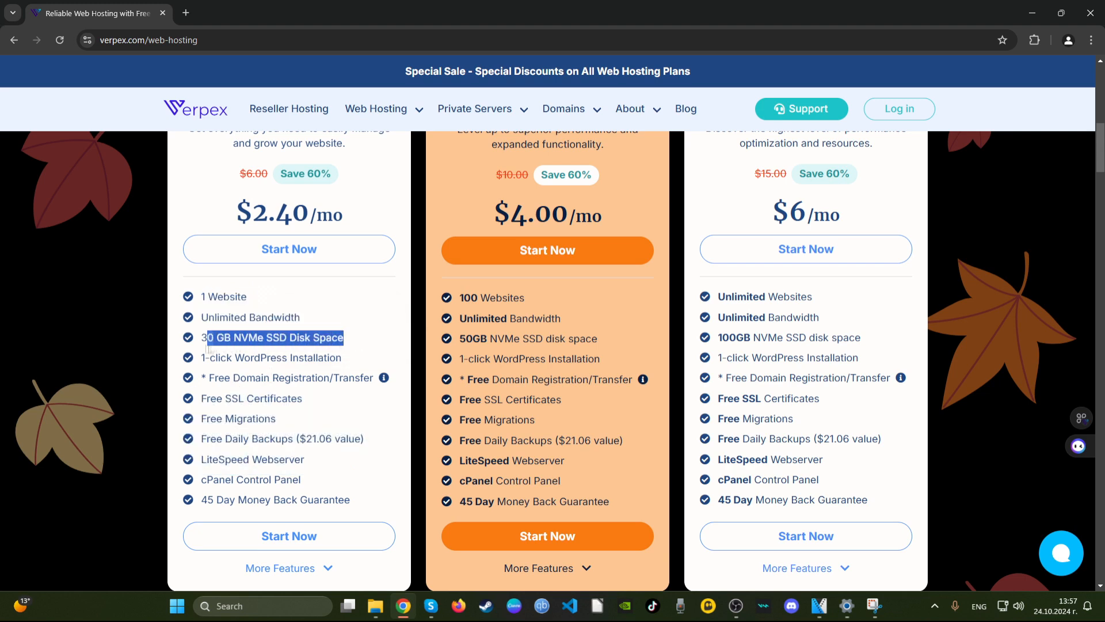
double_click(248, 338)
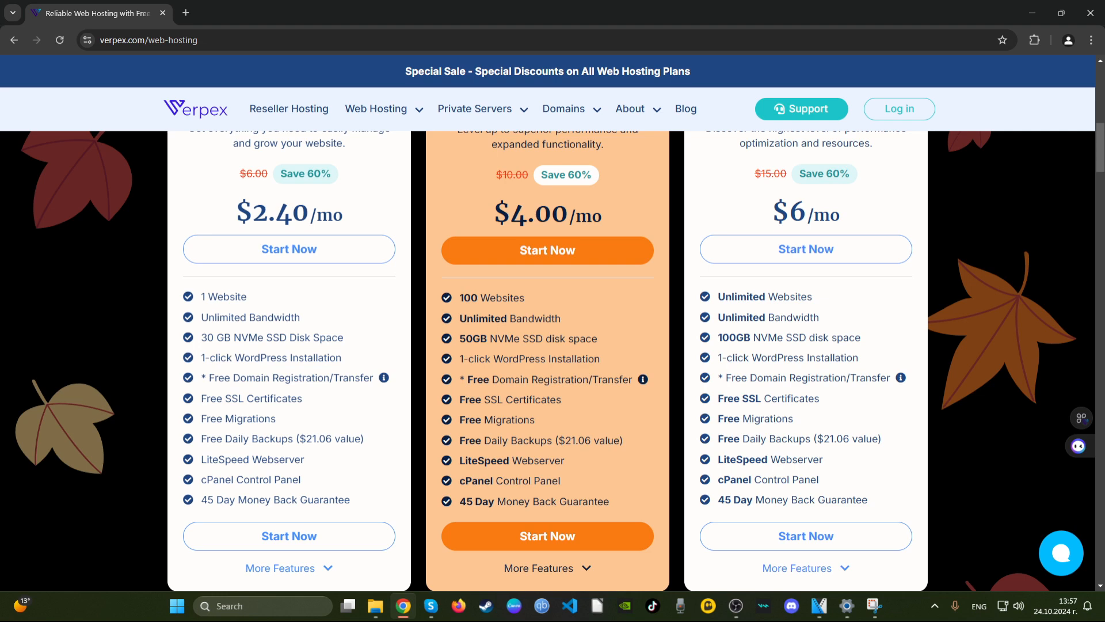
double_click(215, 338)
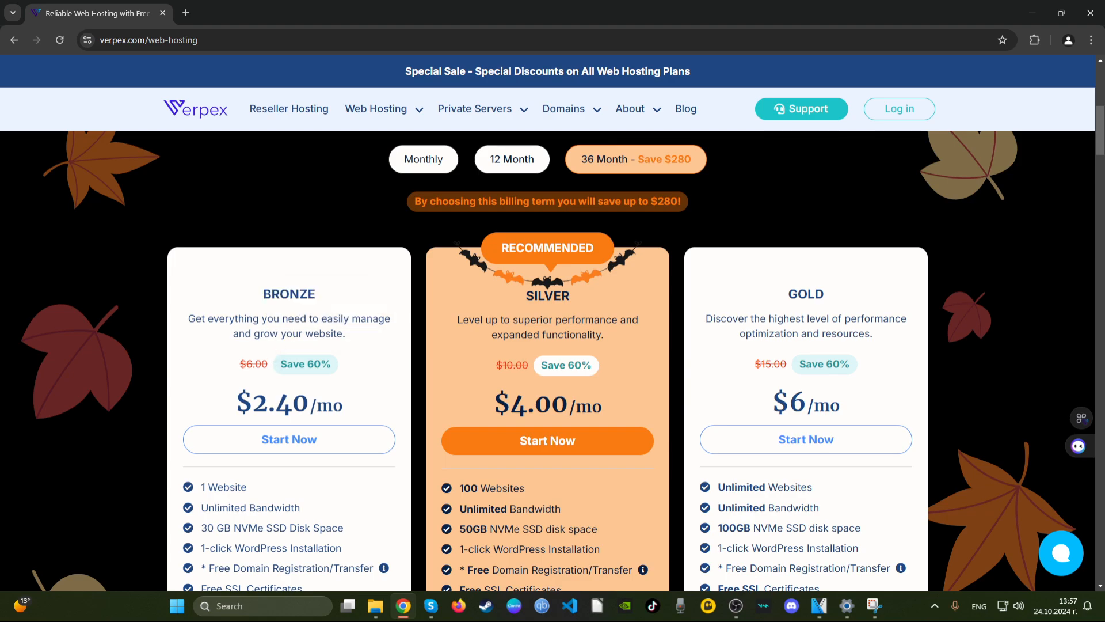
scroll("down", 3)
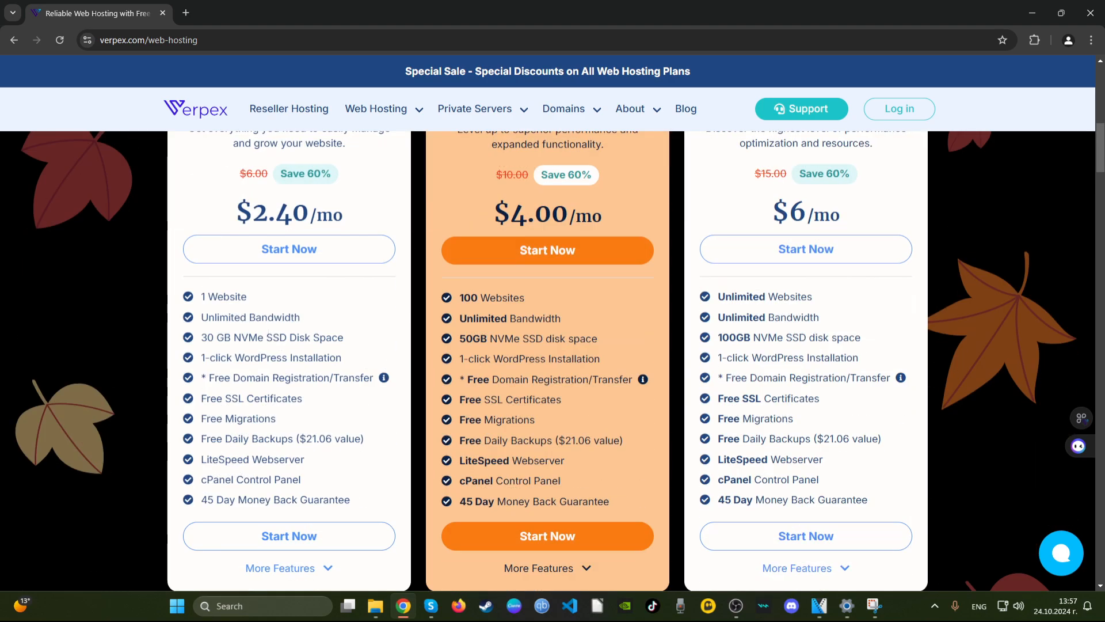
scroll("down", 3)
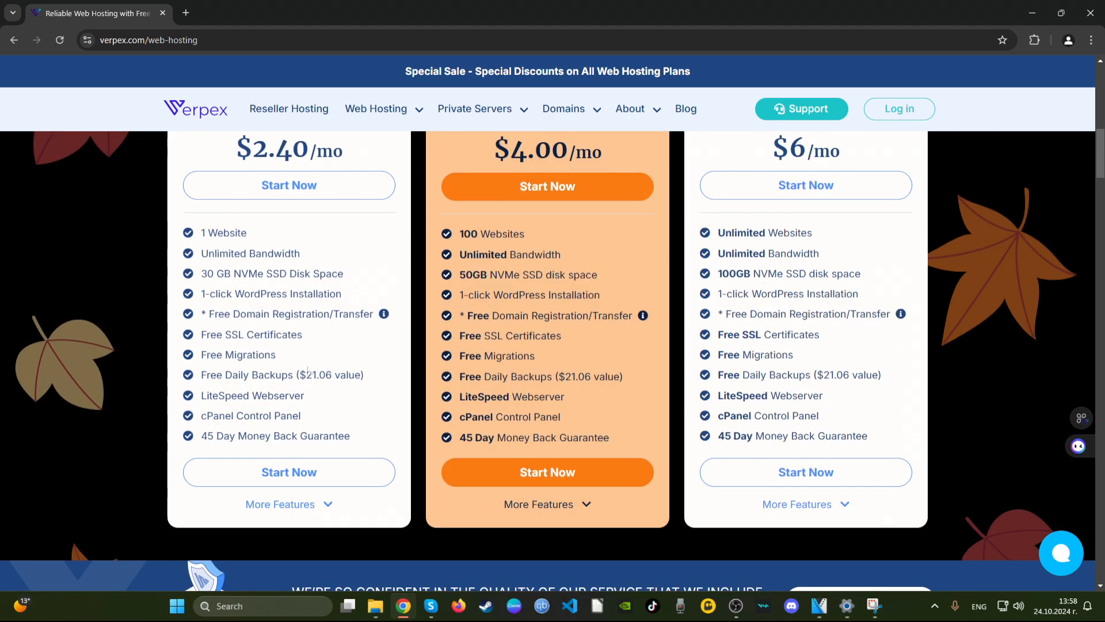
double_click(274, 416)
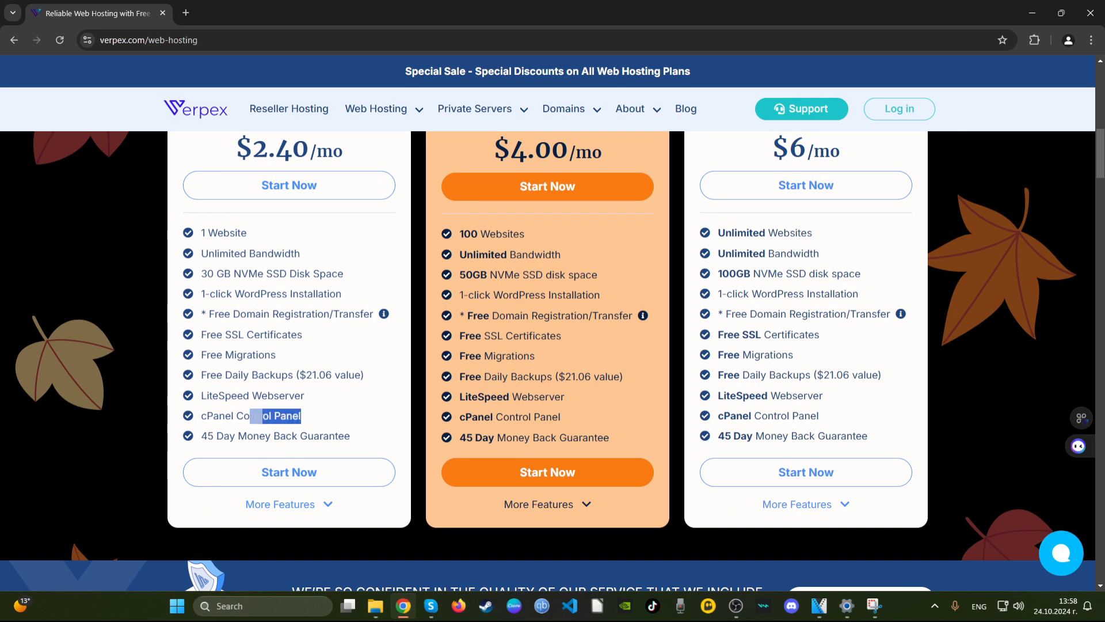
double_click(251, 415)
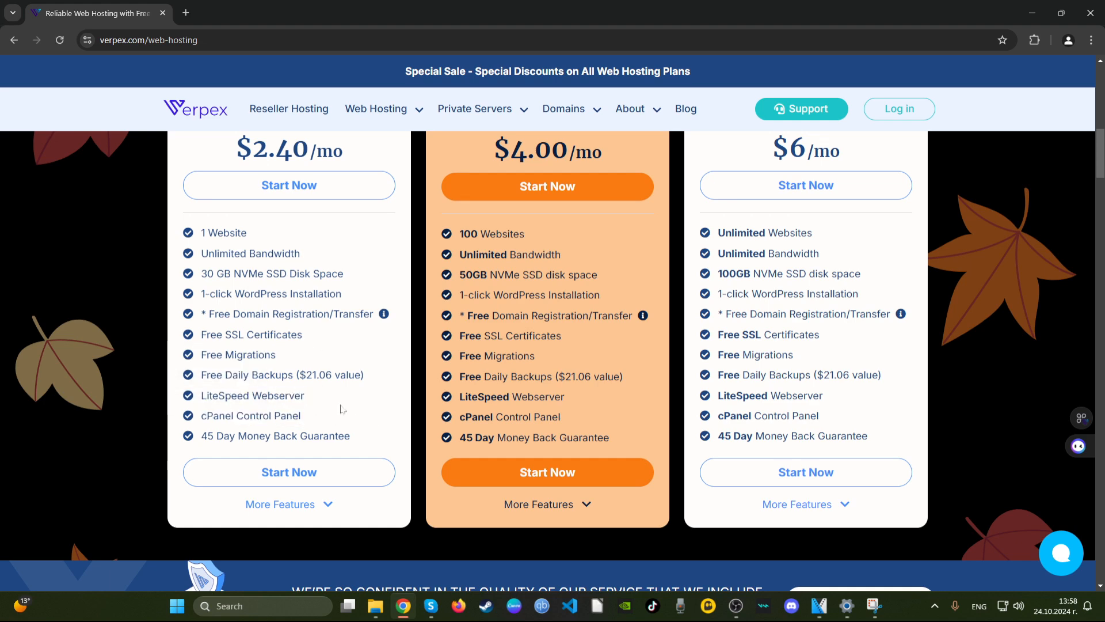
left_click_drag(201, 355, 307, 396)
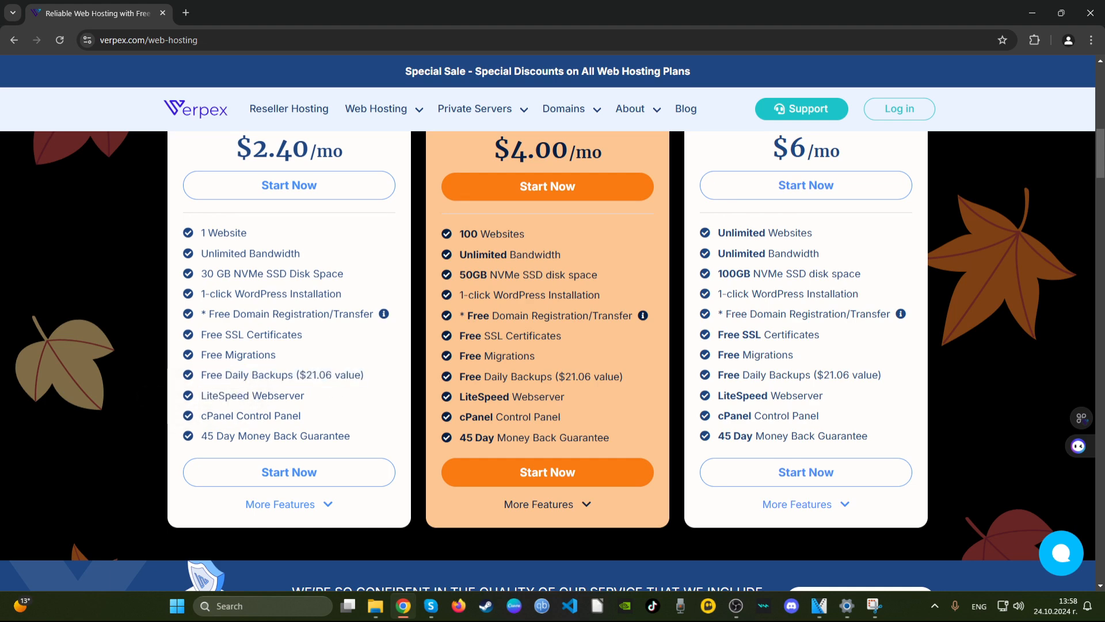
double_click(246, 375)
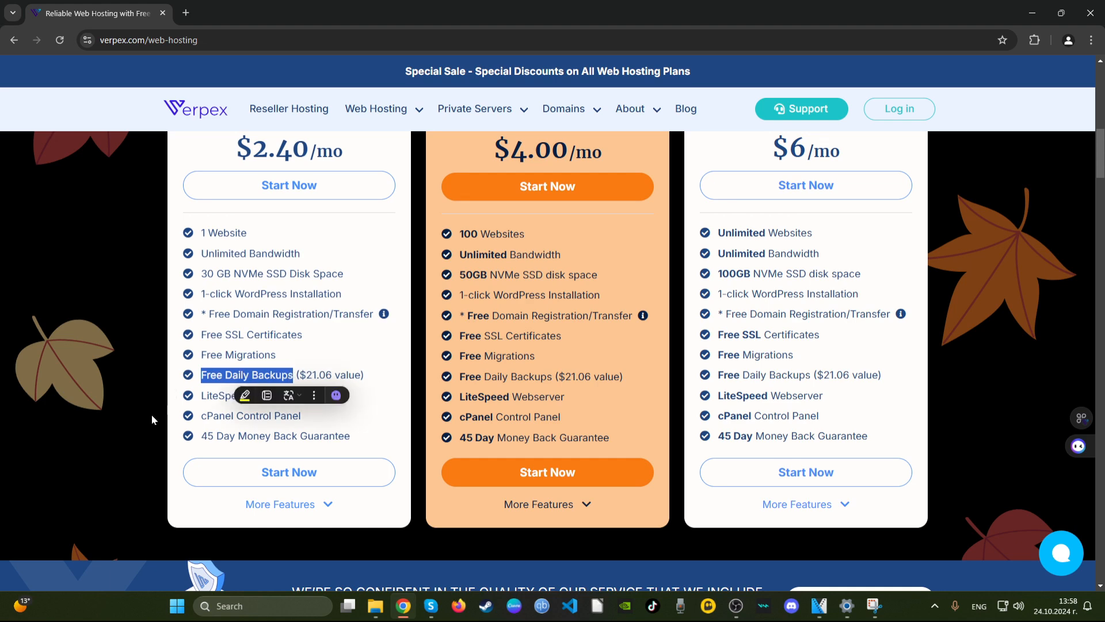
double_click(251, 335)
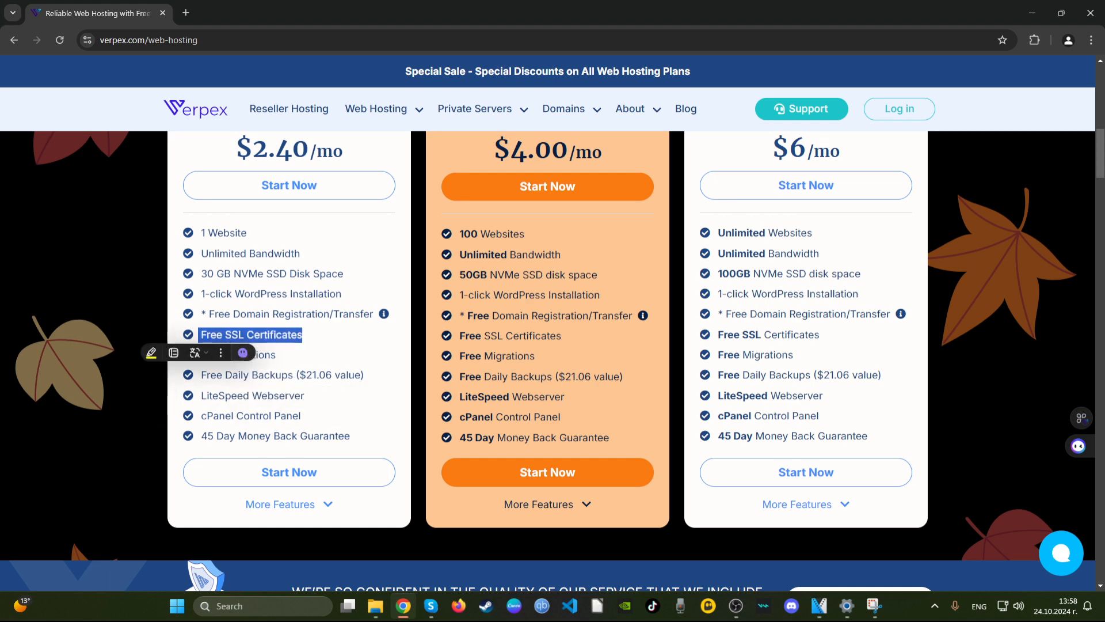
left_click(289, 403)
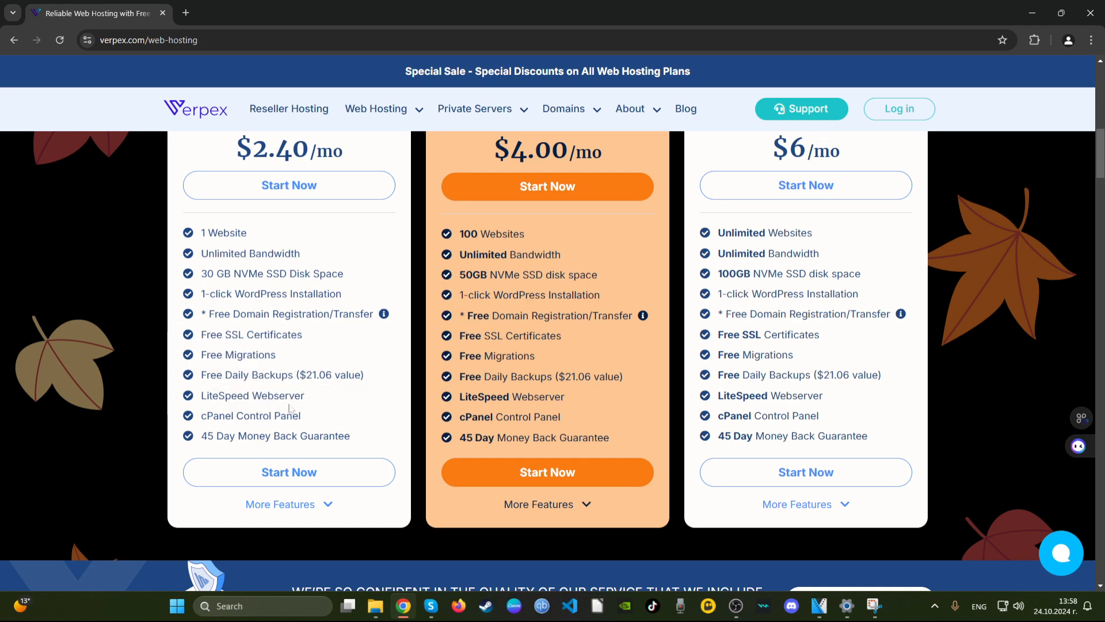
mouse_move(289, 472)
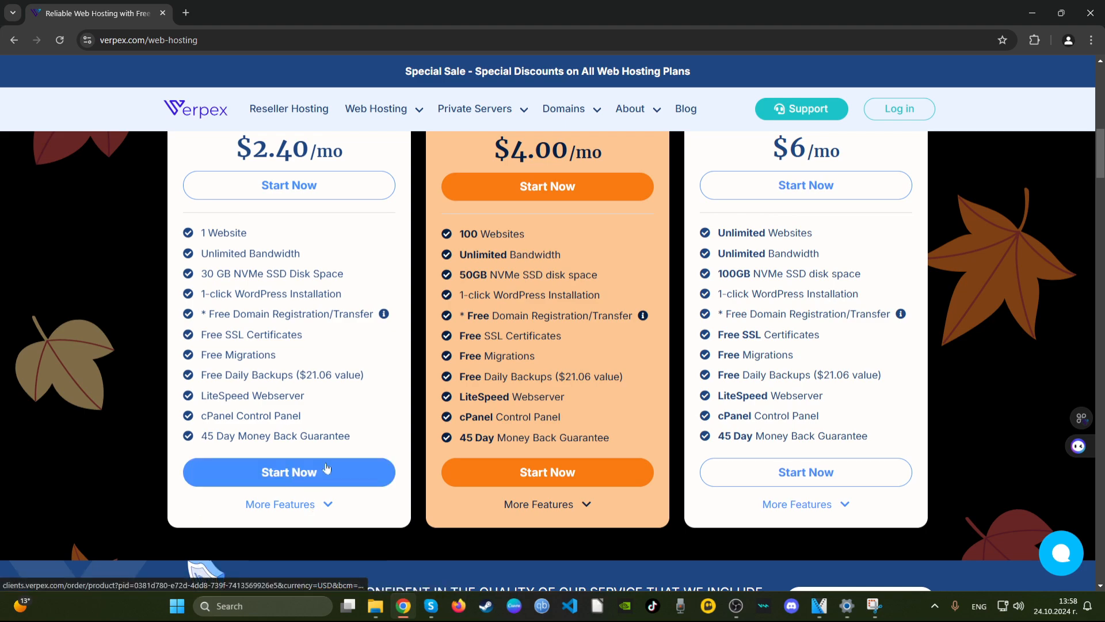
left_click(289, 377)
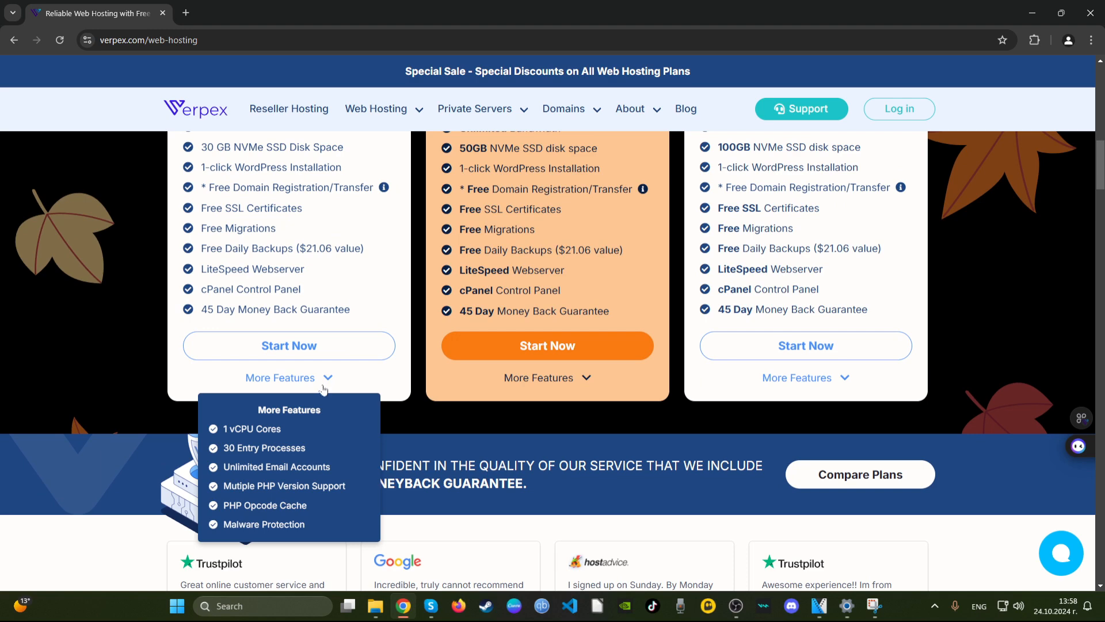
scroll("up", 3)
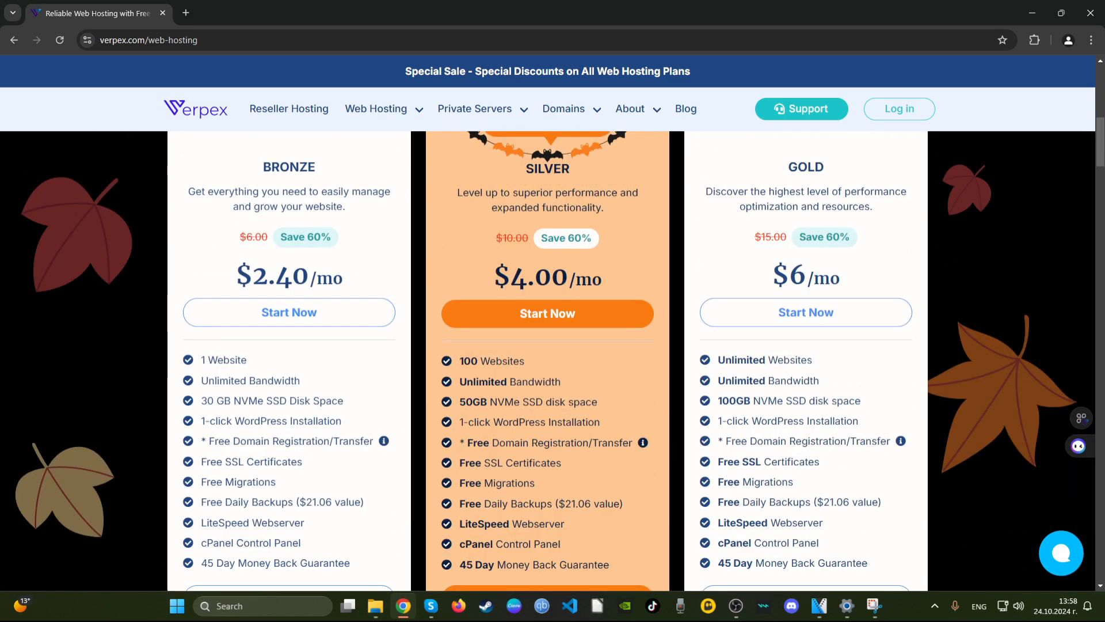
scroll("down", 3)
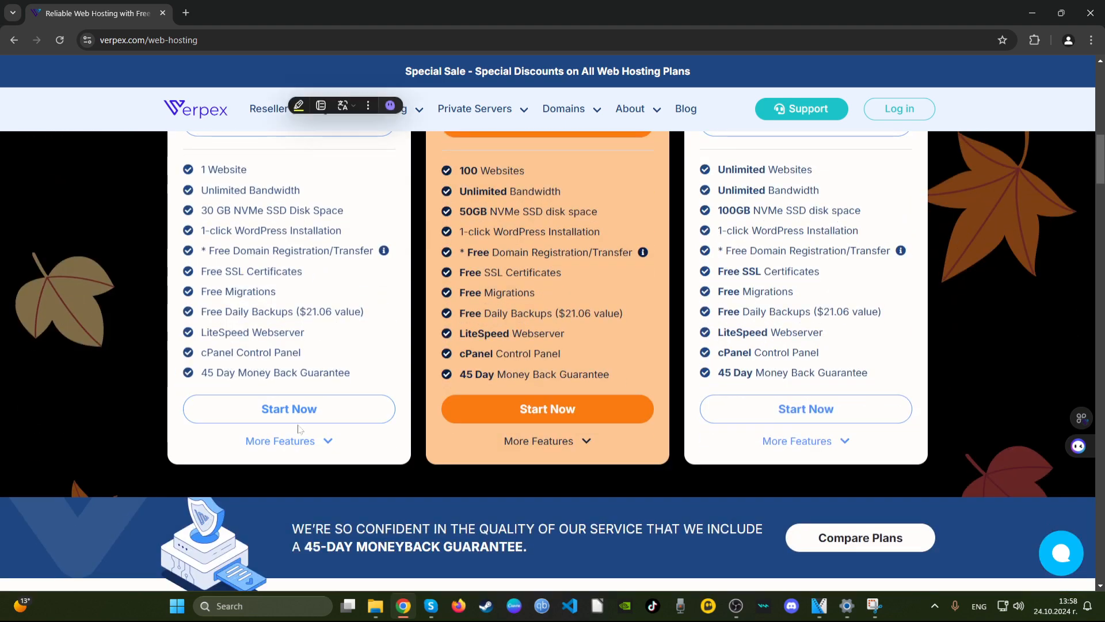
mouse_move(289, 409)
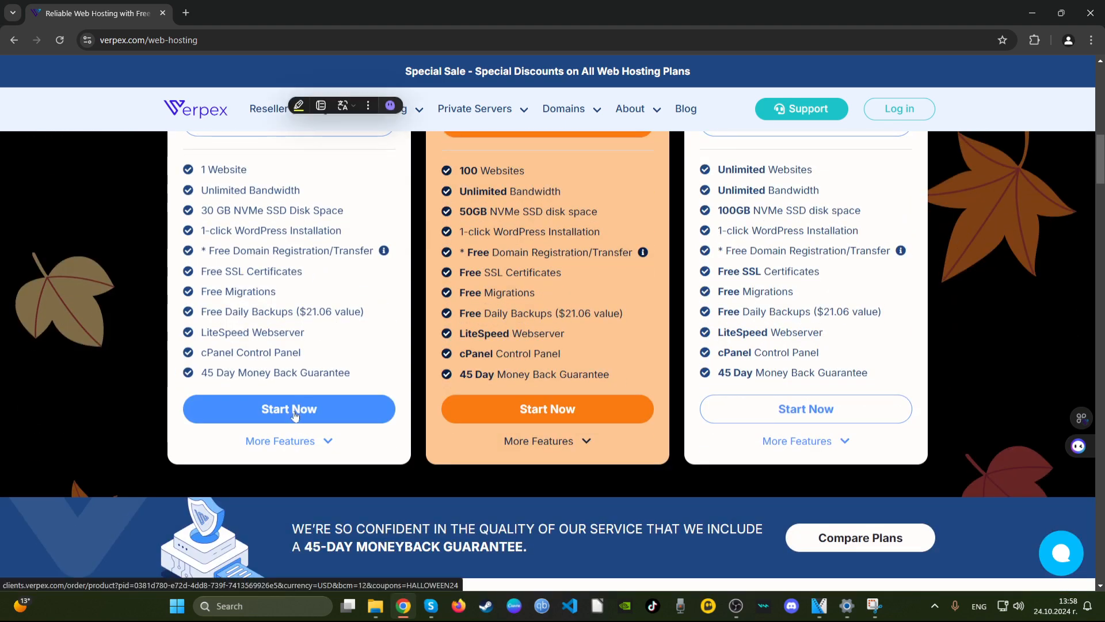
Start ordering the Bronze plan to reach its annual $32.40 order page
left_click(289, 408)
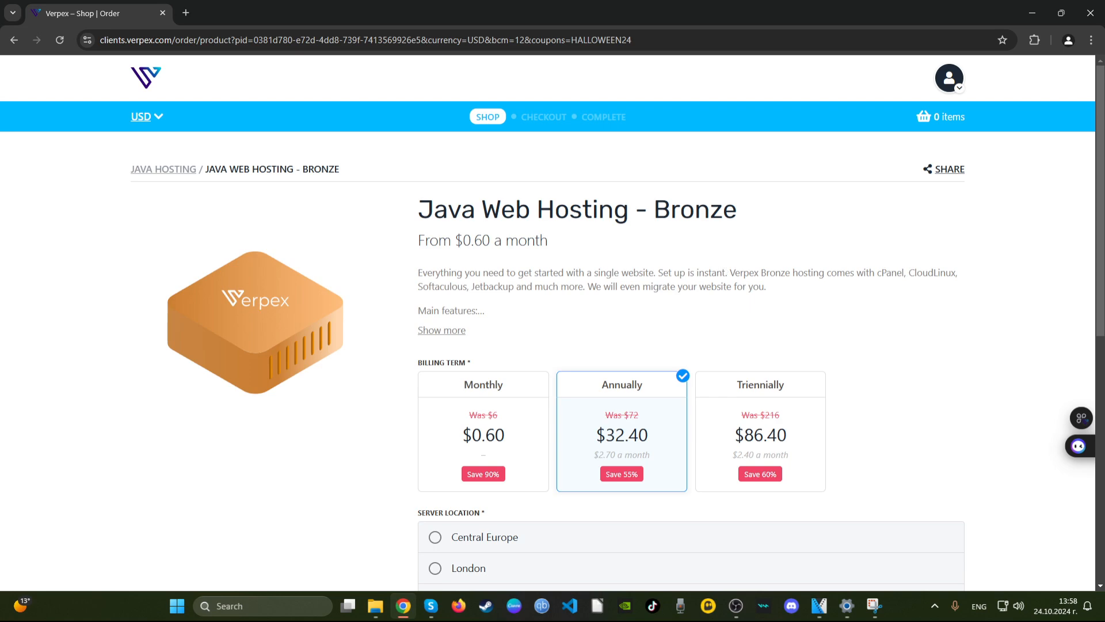
Switch the Bronze plan's billing term to monthly
scroll("down", 3)
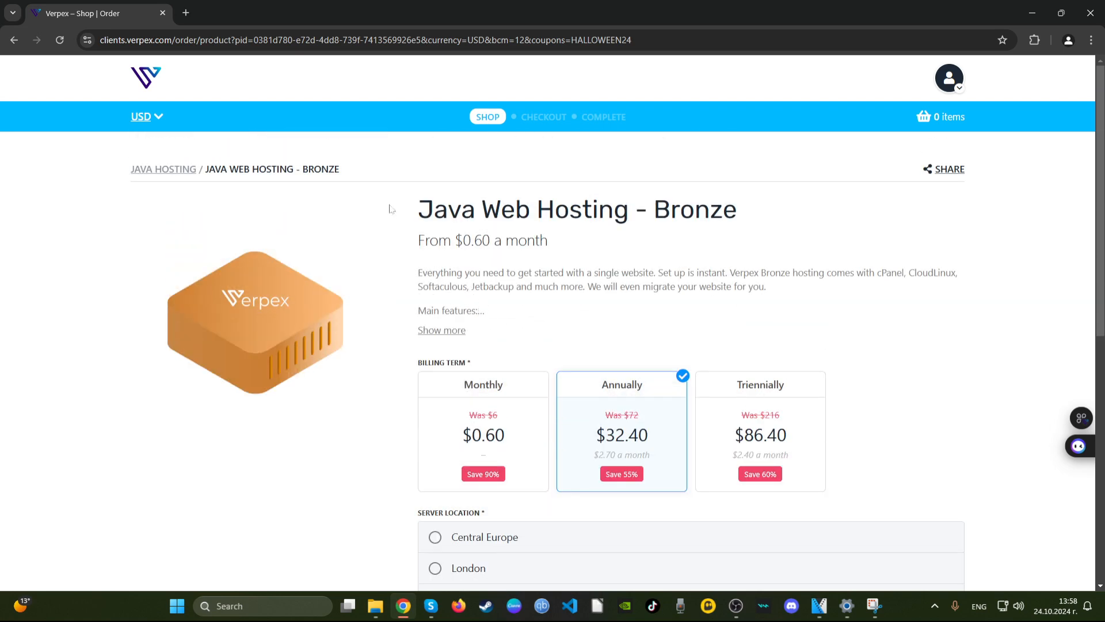
left_click(483, 385)
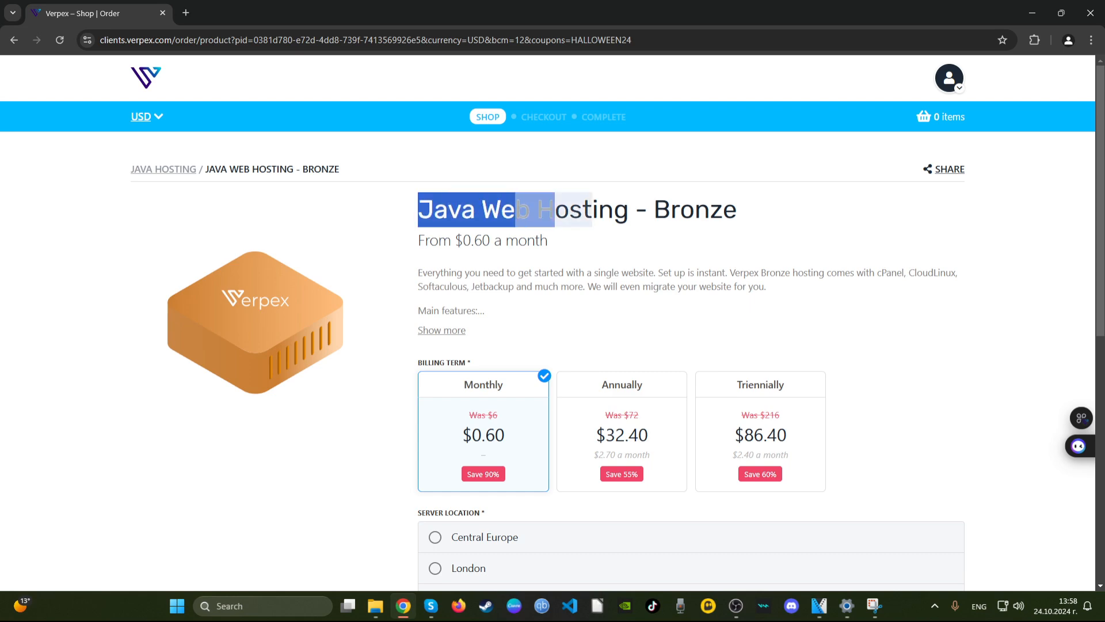
scroll("down", 3)
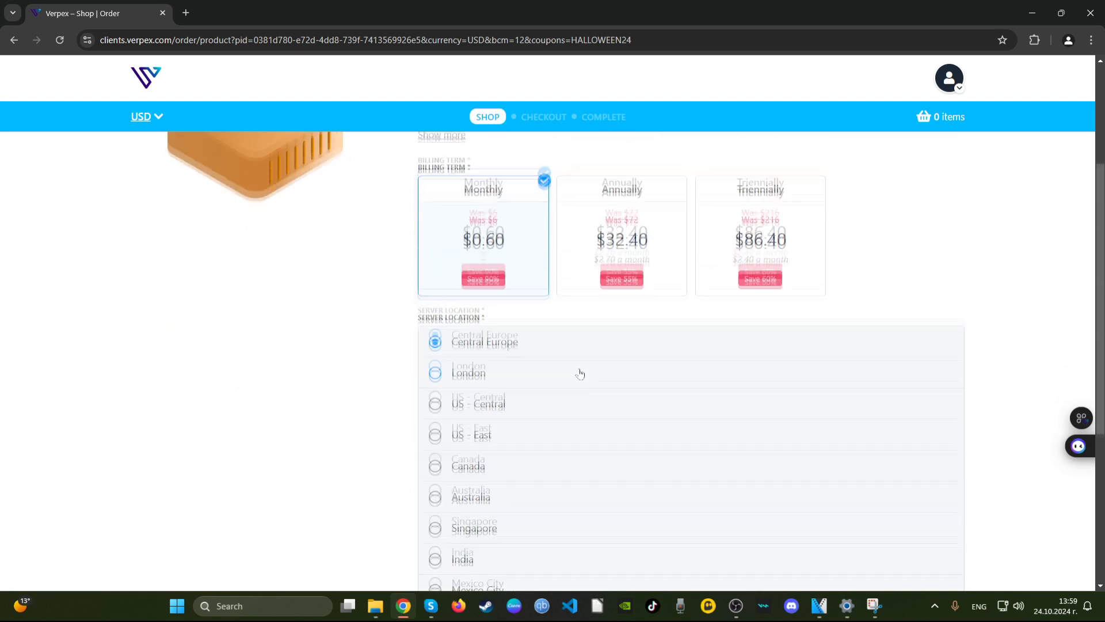
scroll("down", 3)
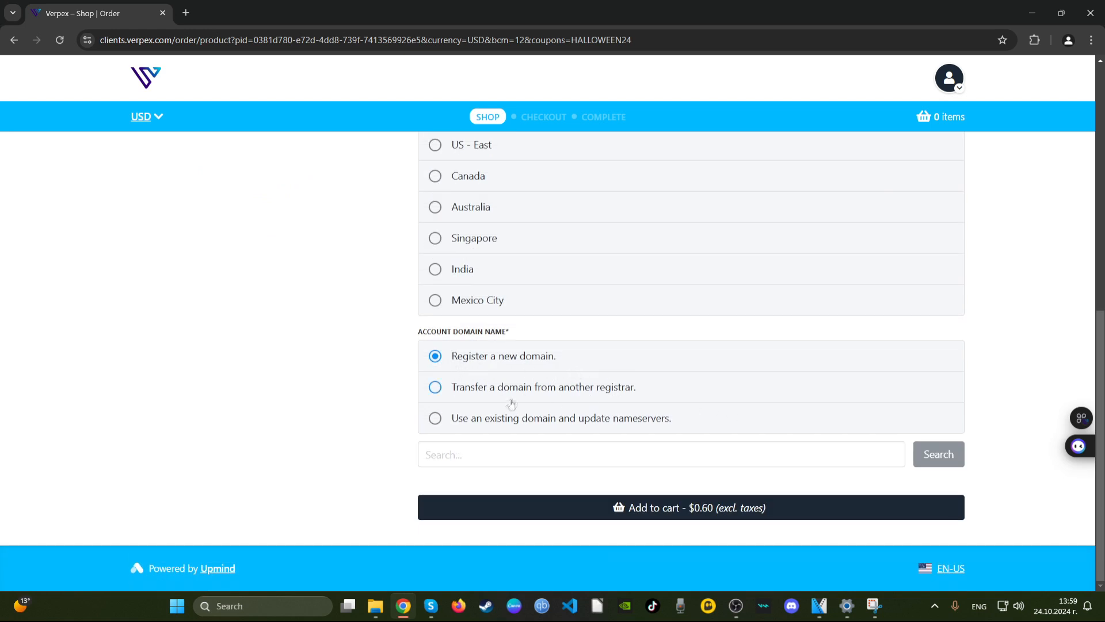
mouse_move(656, 517)
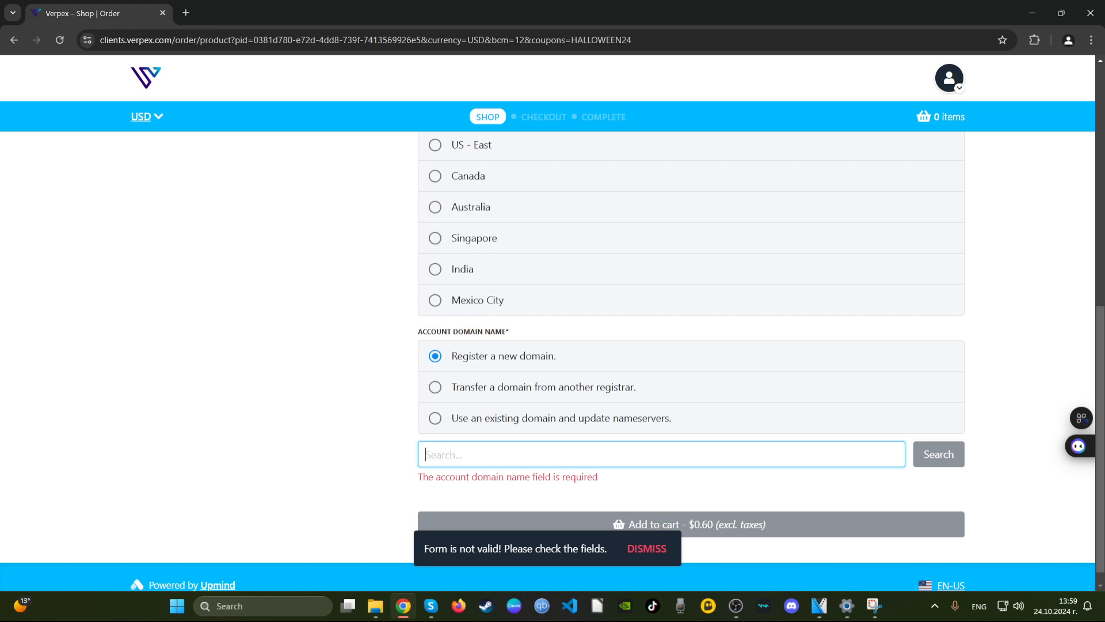
Search 'fasfsdge', register fasfsdgesg.com, and add the plan and domain to the cart
type("fasfsdge")
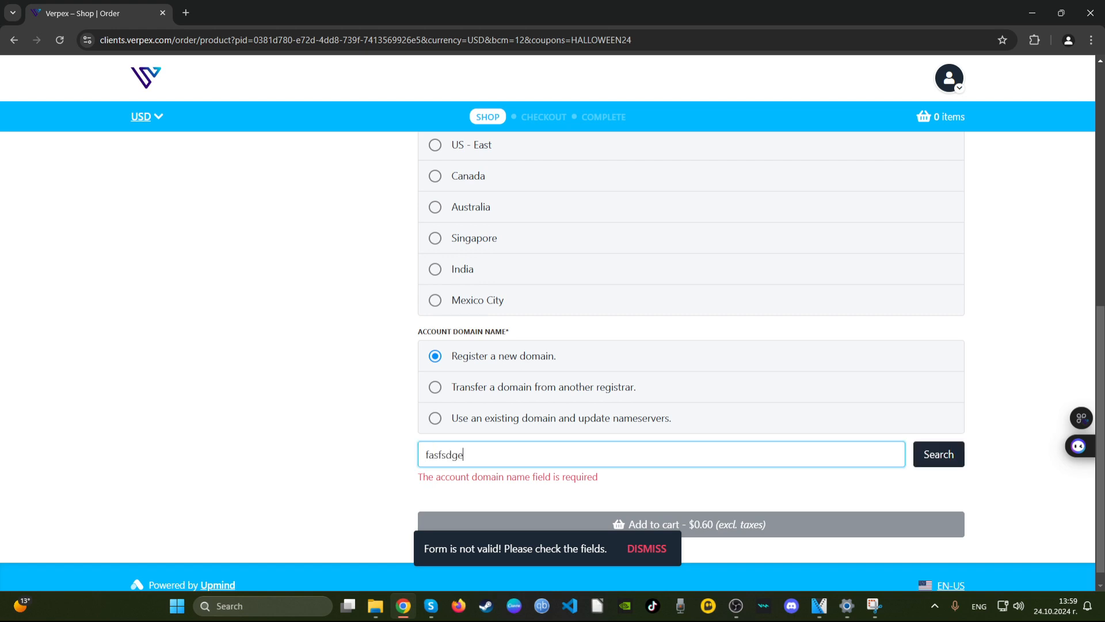
left_click(938, 454)
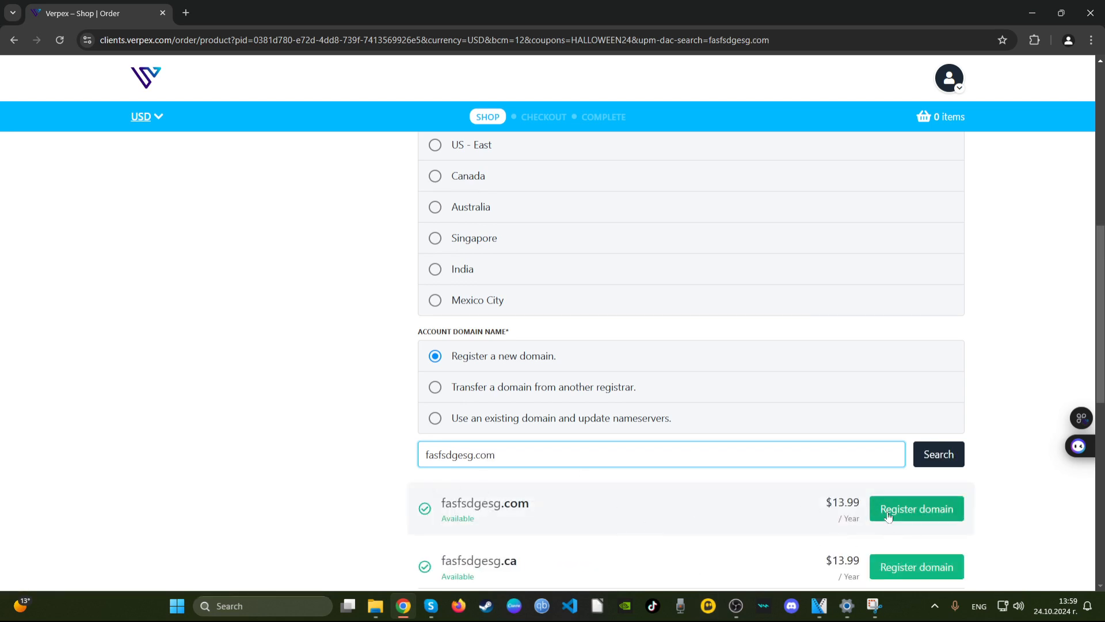
left_click(917, 508)
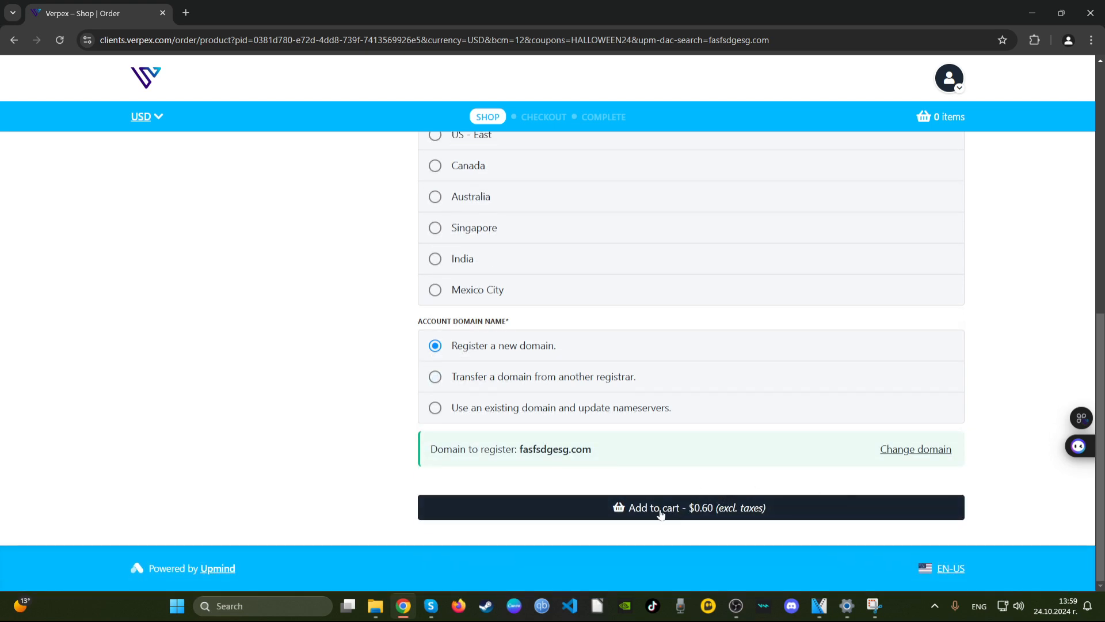
left_click(662, 508)
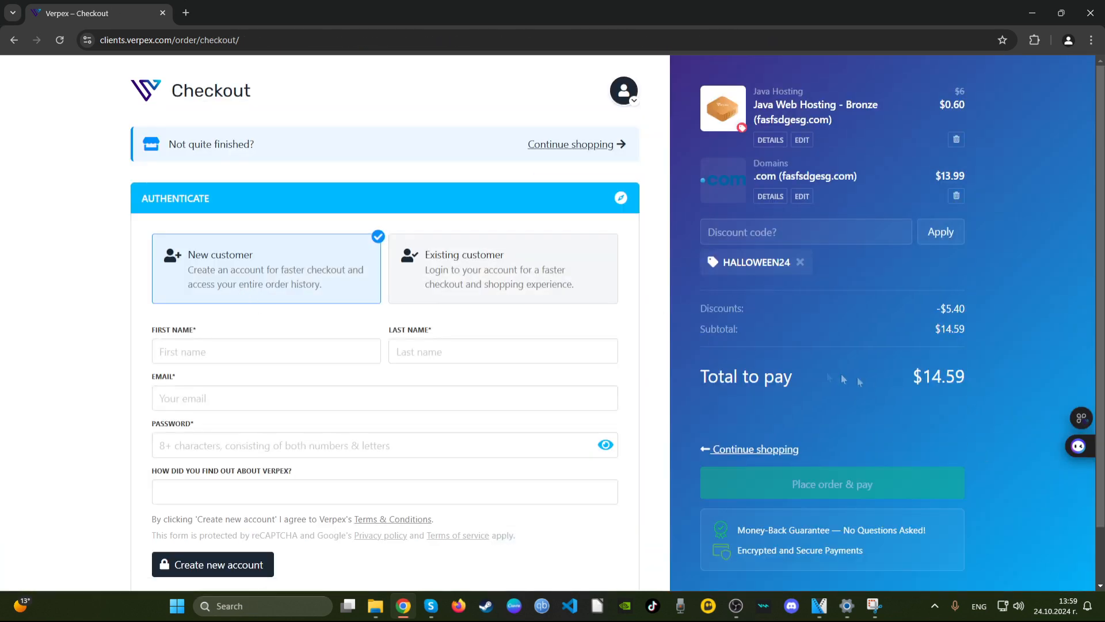
mouse_move(955, 121)
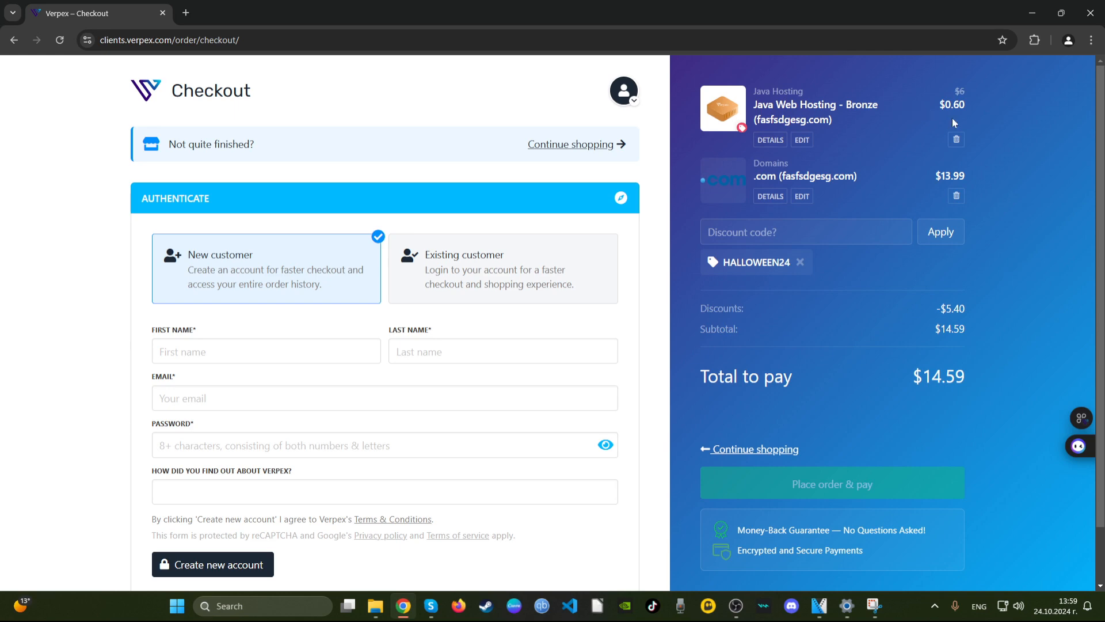
Leave checkout via Continue shopping to return to the Web Hosting shop listing
scroll("down", 3)
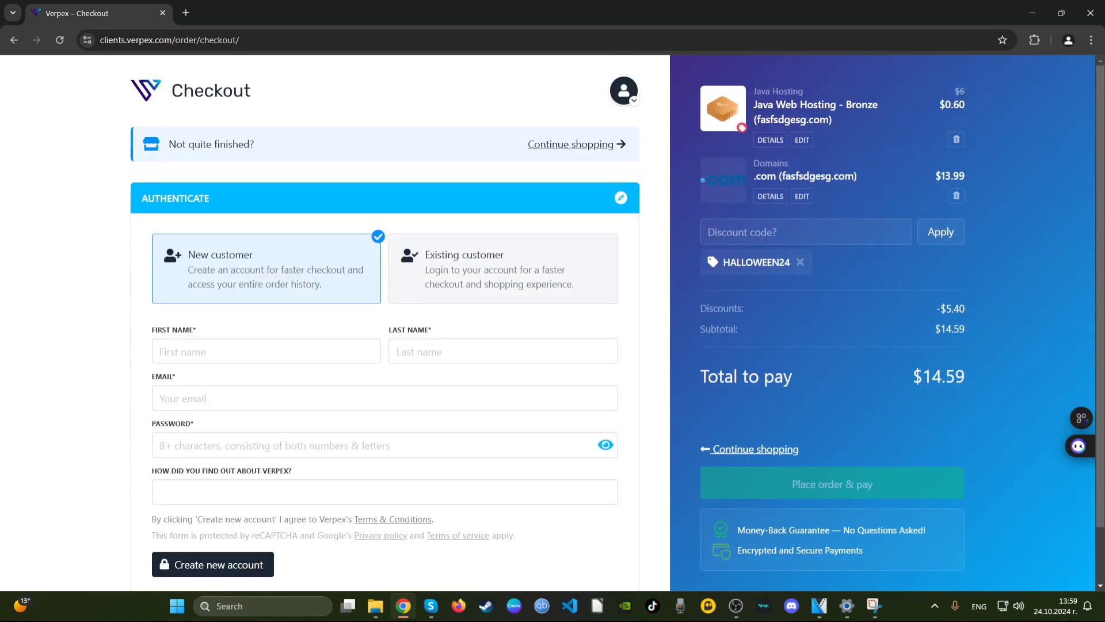
scroll("down", 3)
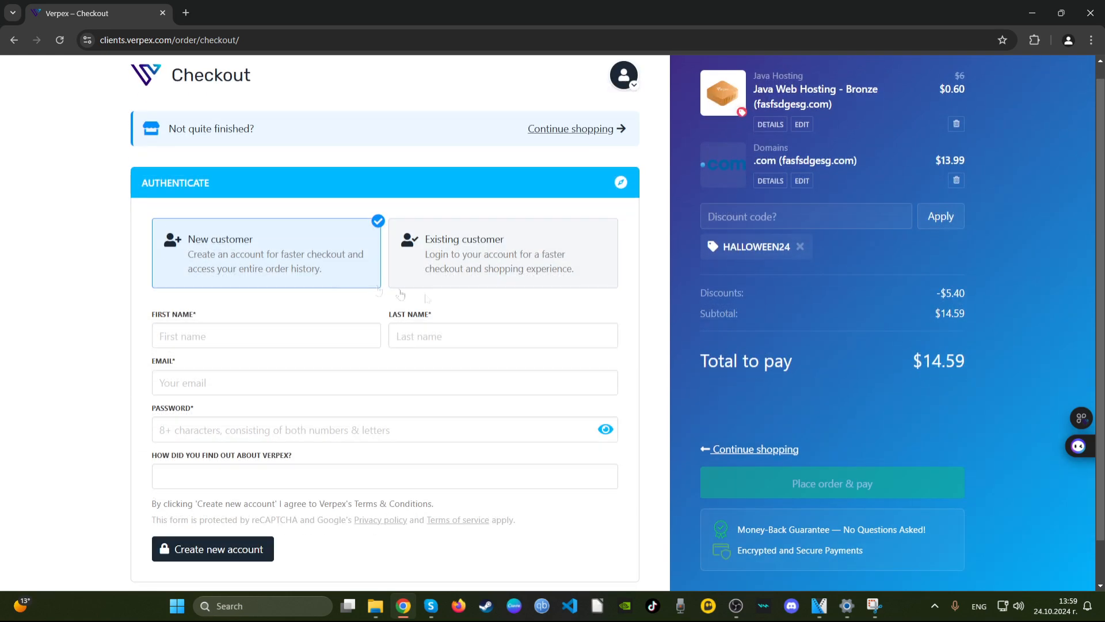
scroll("down", 3)
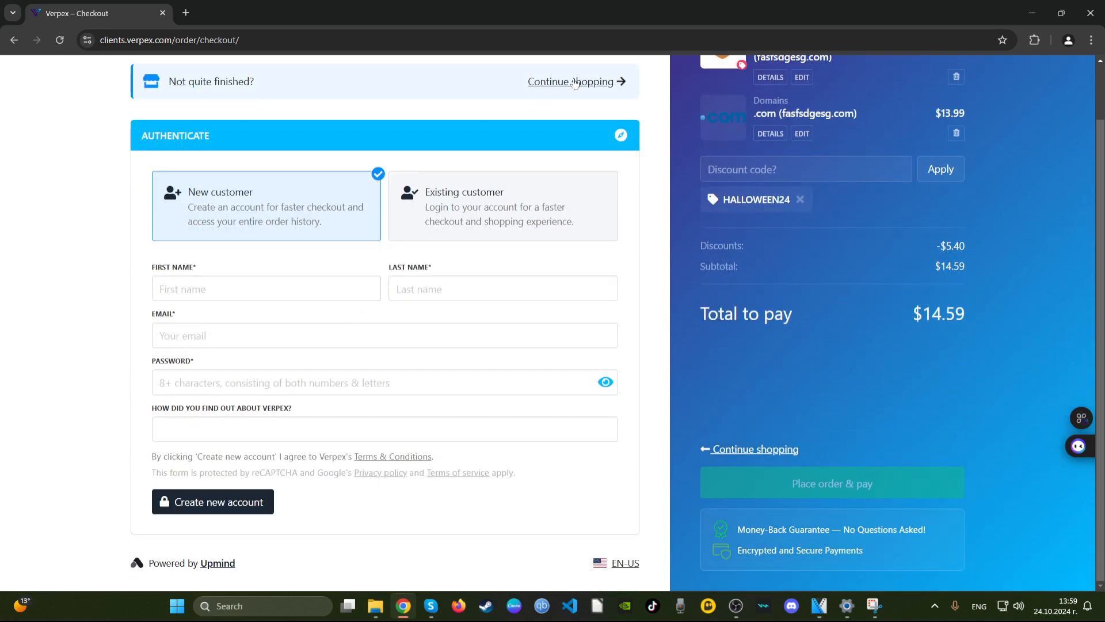
left_click(570, 81)
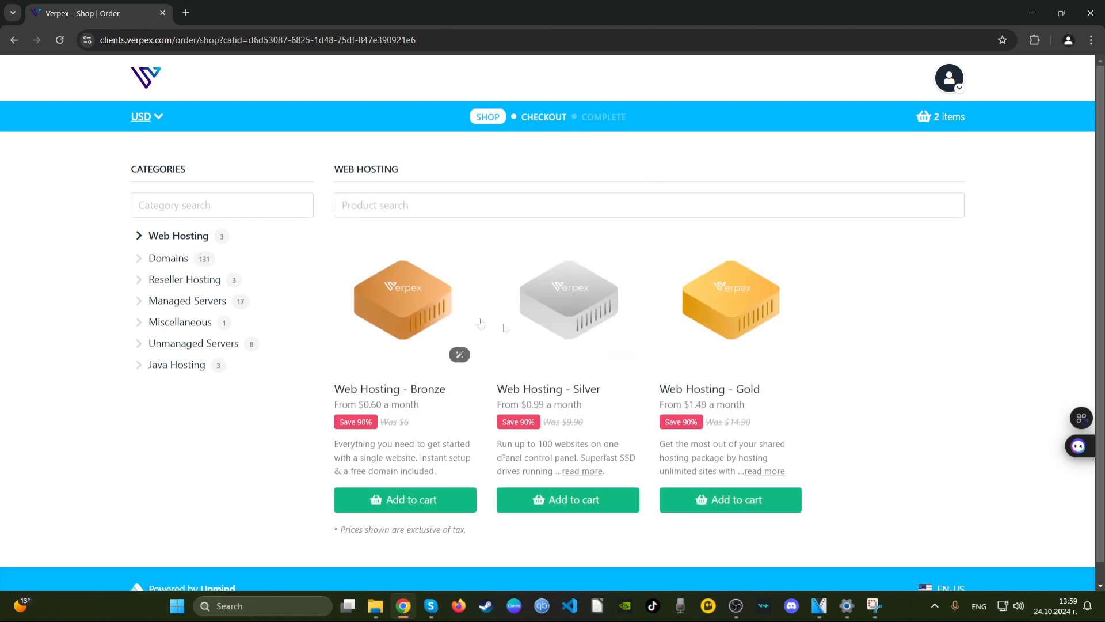
Open Web Hosting - Bronze and choose annual billing at $32.40
scroll("down", 3)
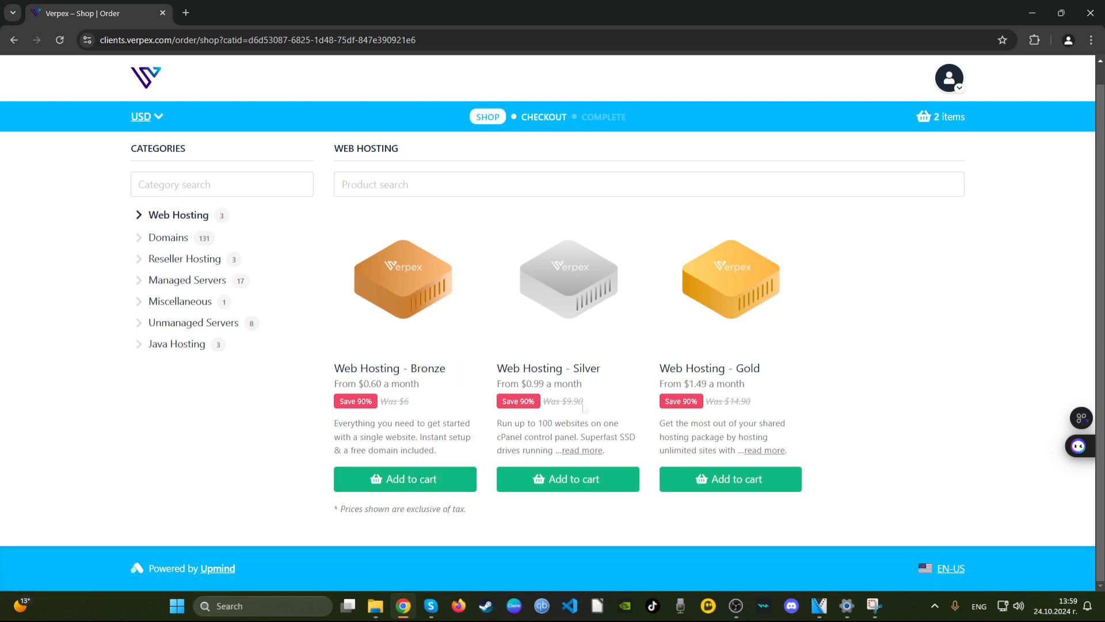
left_click(405, 479)
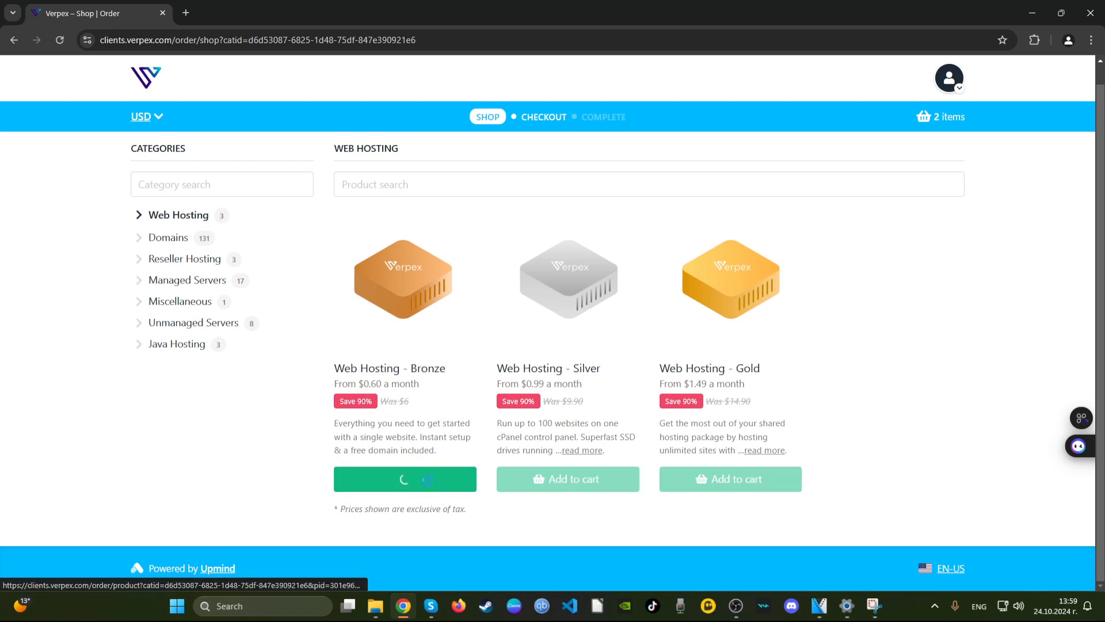
left_click(405, 479)
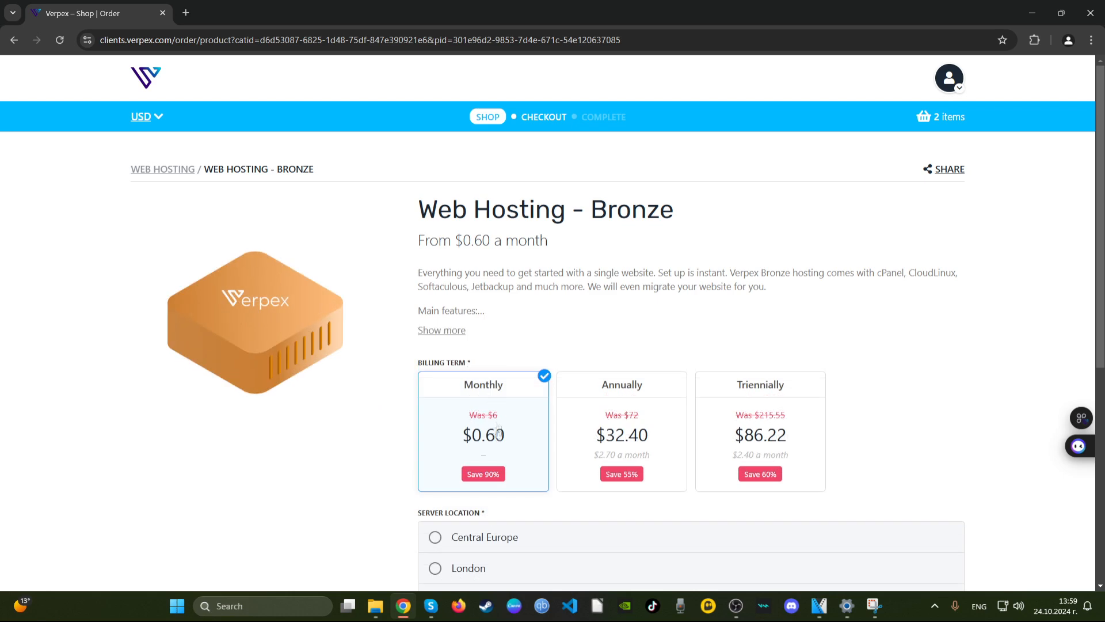
scroll("down", 3)
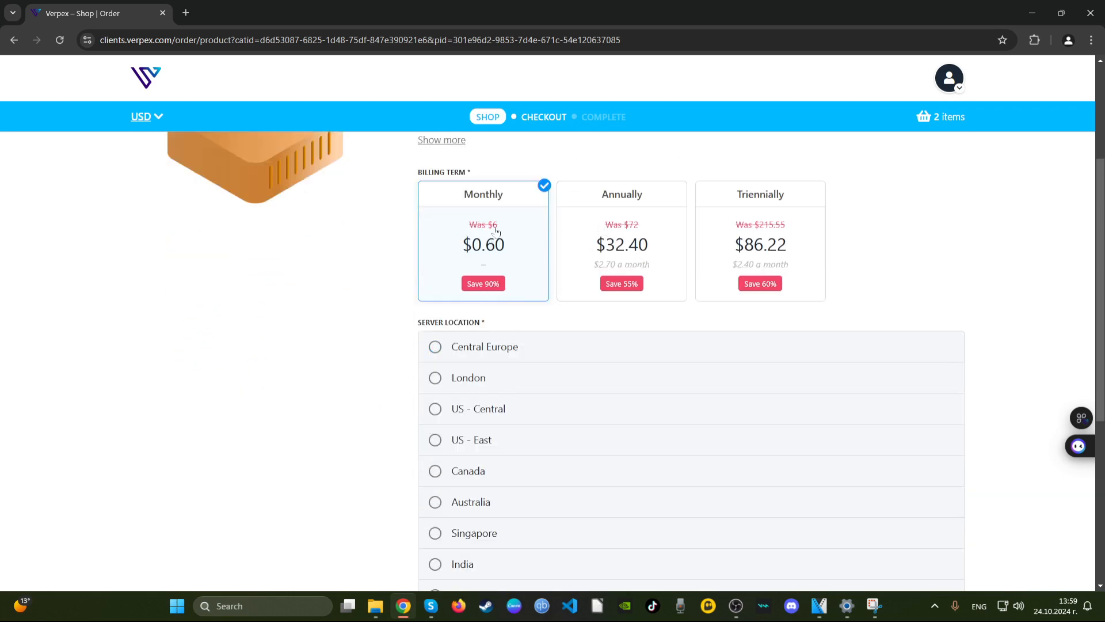
scroll("up", 3)
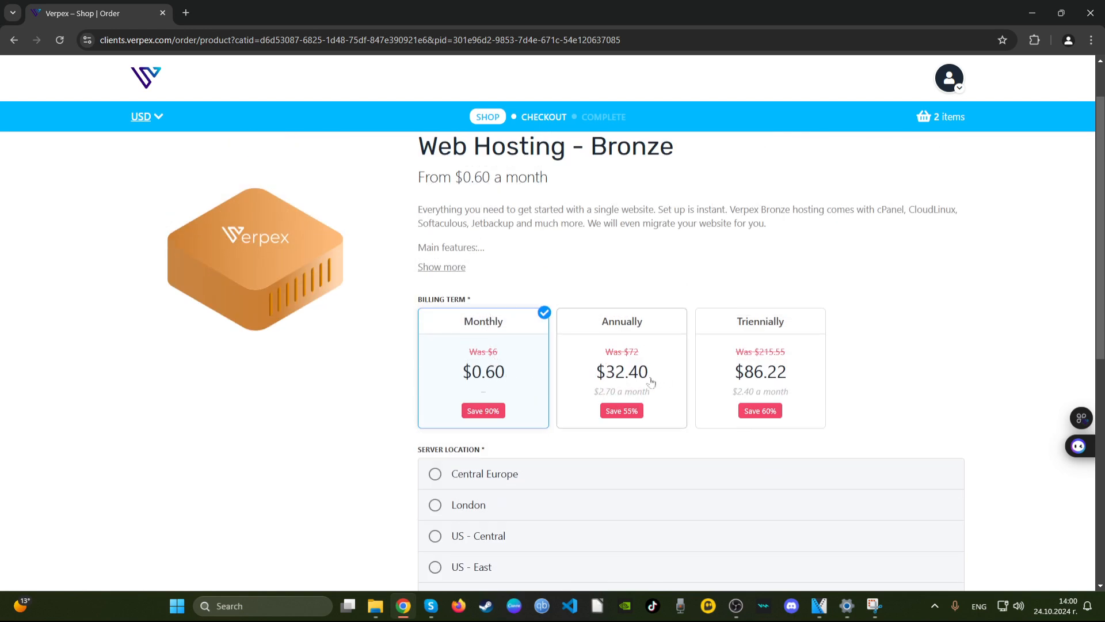
mouse_move(701, 380)
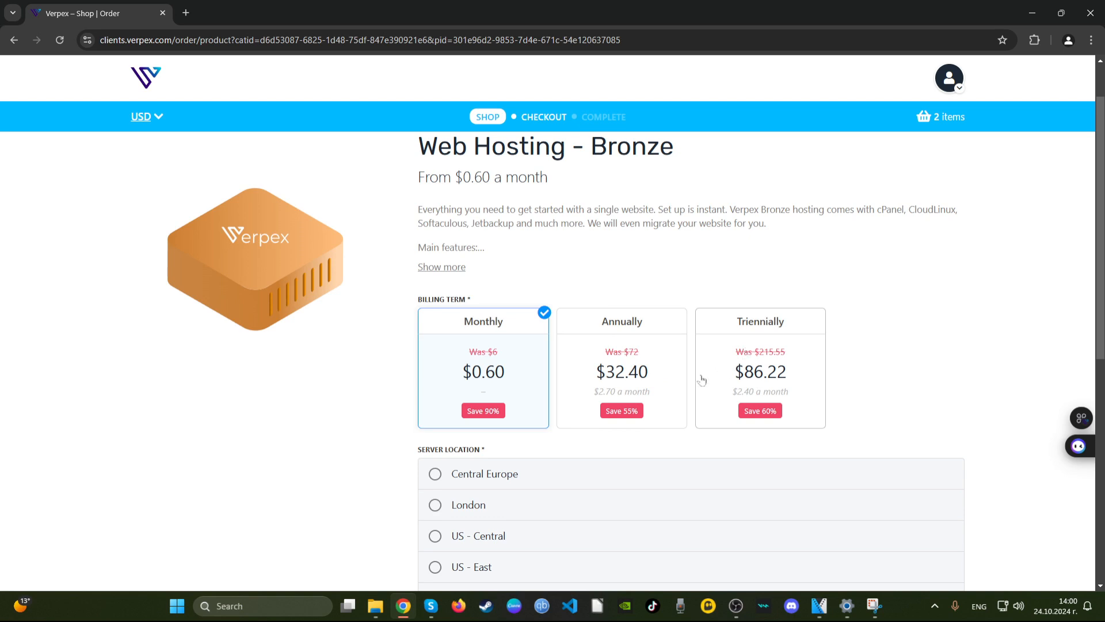
mouse_move(750, 380)
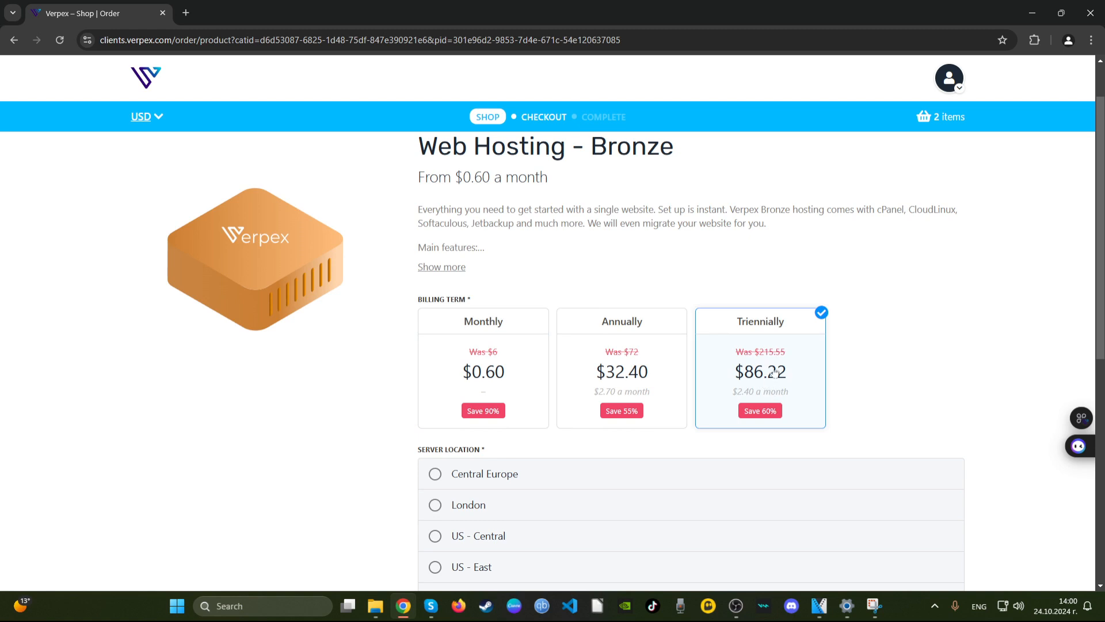
mouse_move(819, 393)
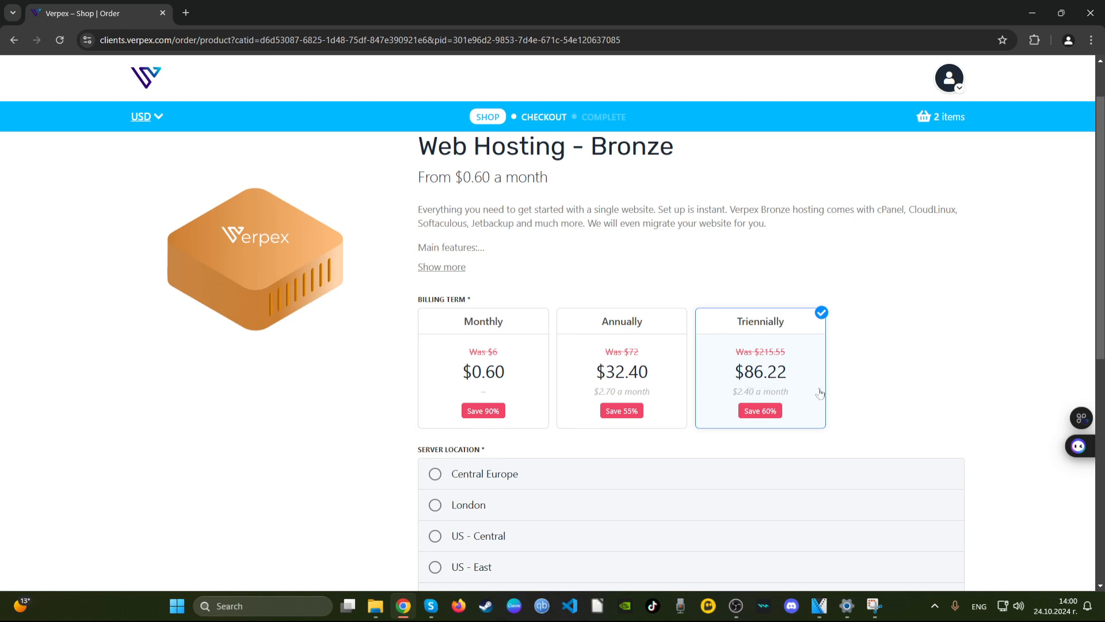
left_click(622, 371)
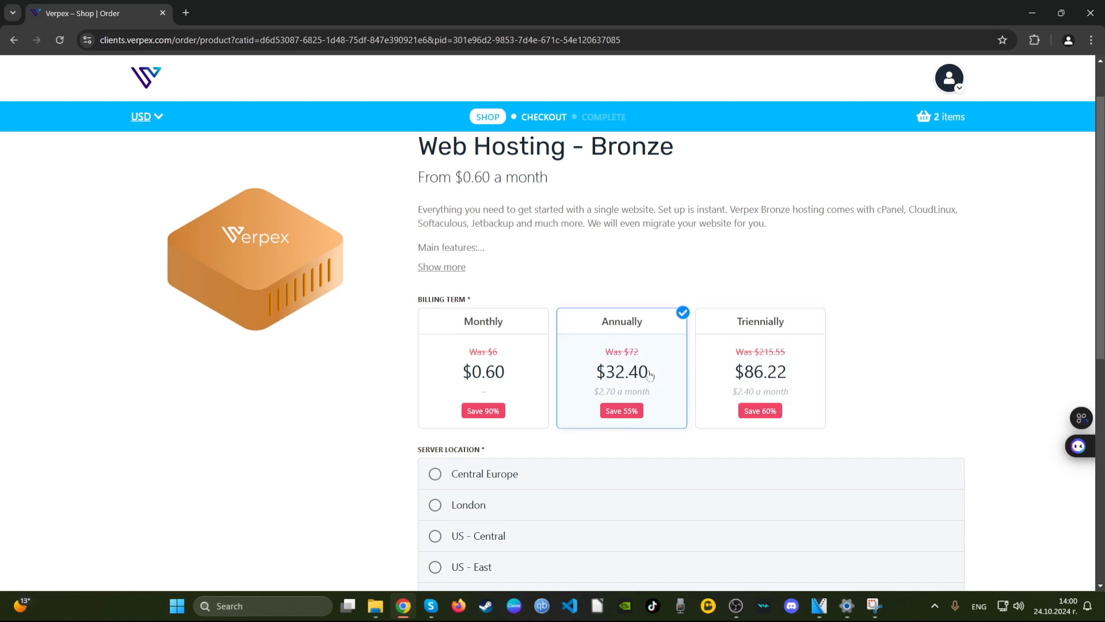
mouse_move(650, 382)
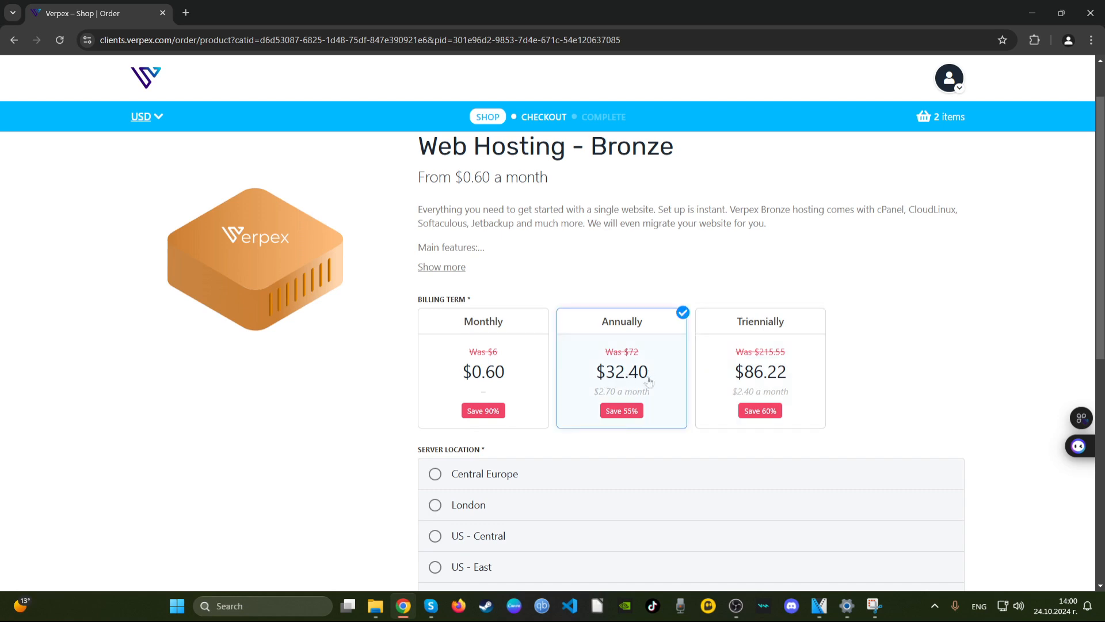
scroll("down", 3)
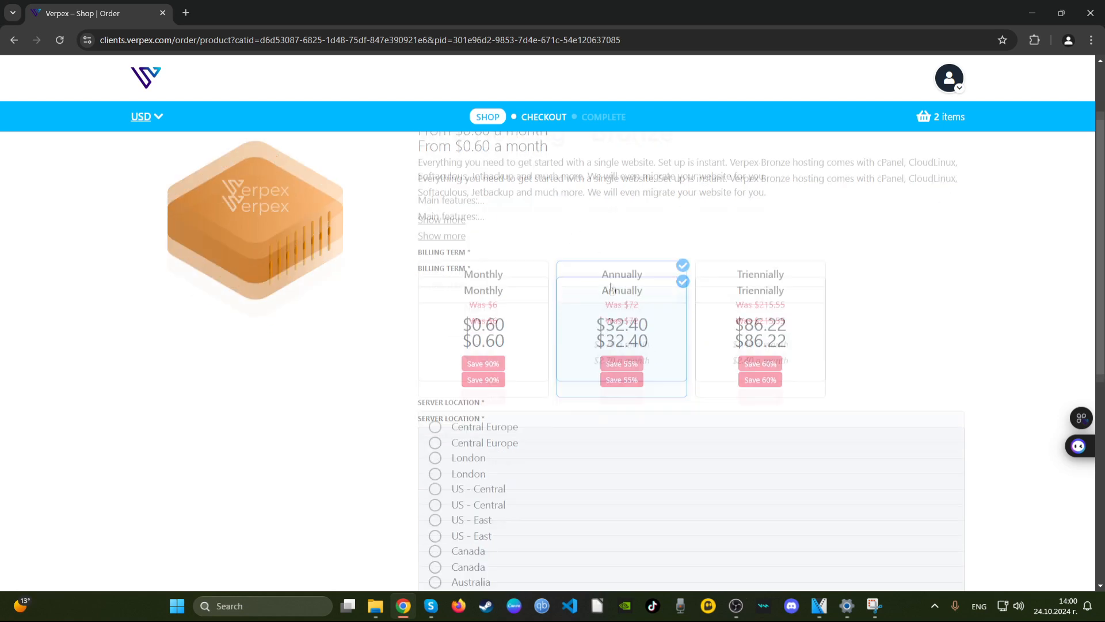
Add annual Bronze using cart domain fasfsdgesg.com and update, totaling $32.40
scroll("down", 3)
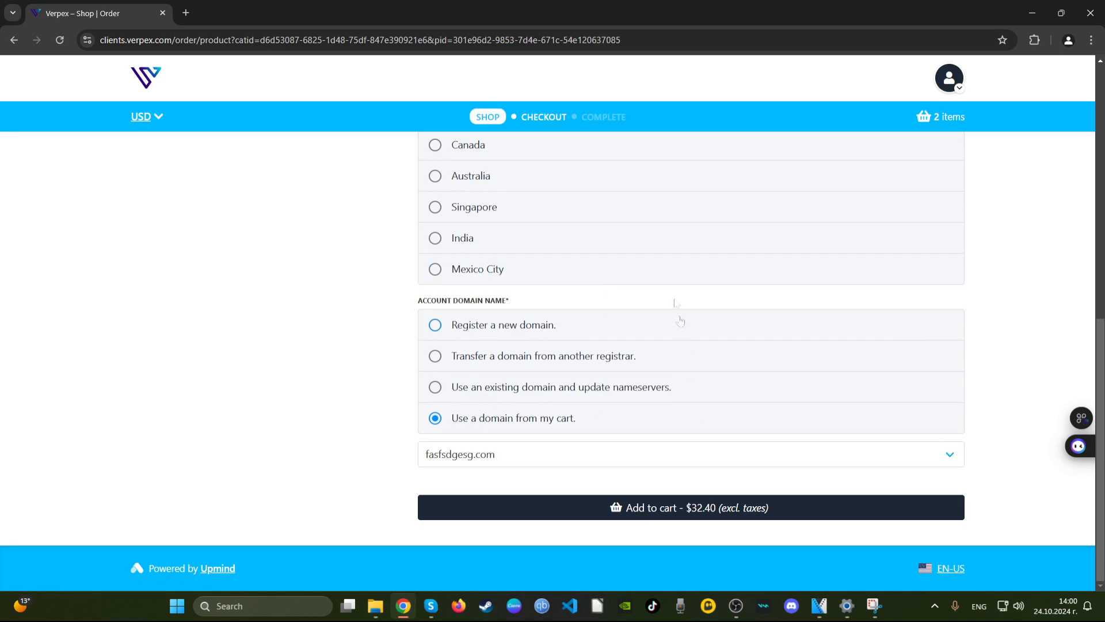
left_click(689, 507)
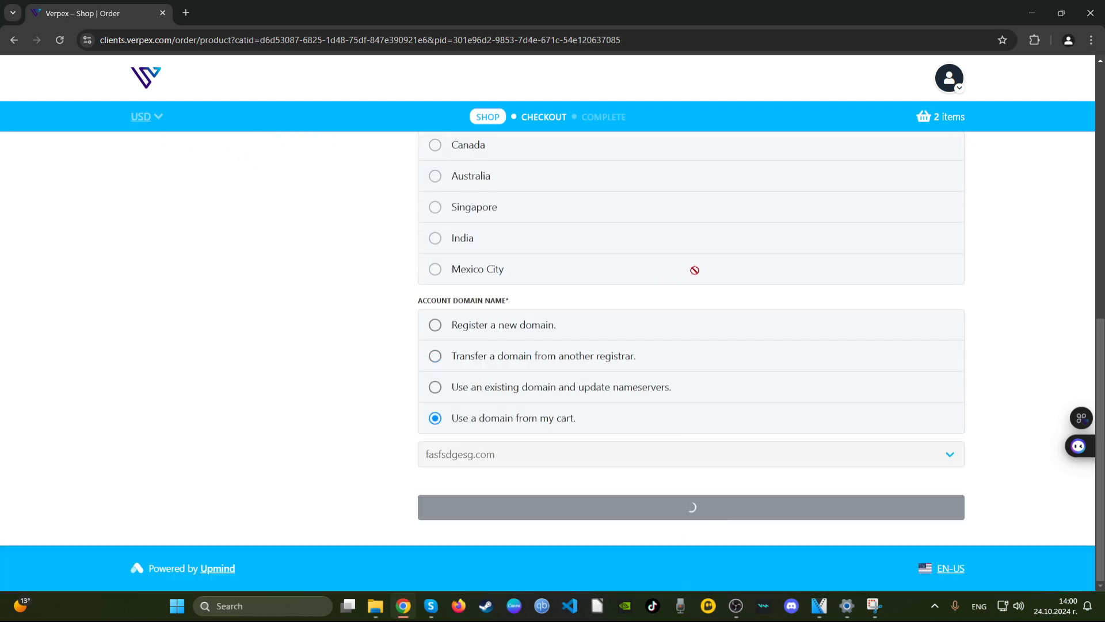
left_click(692, 507)
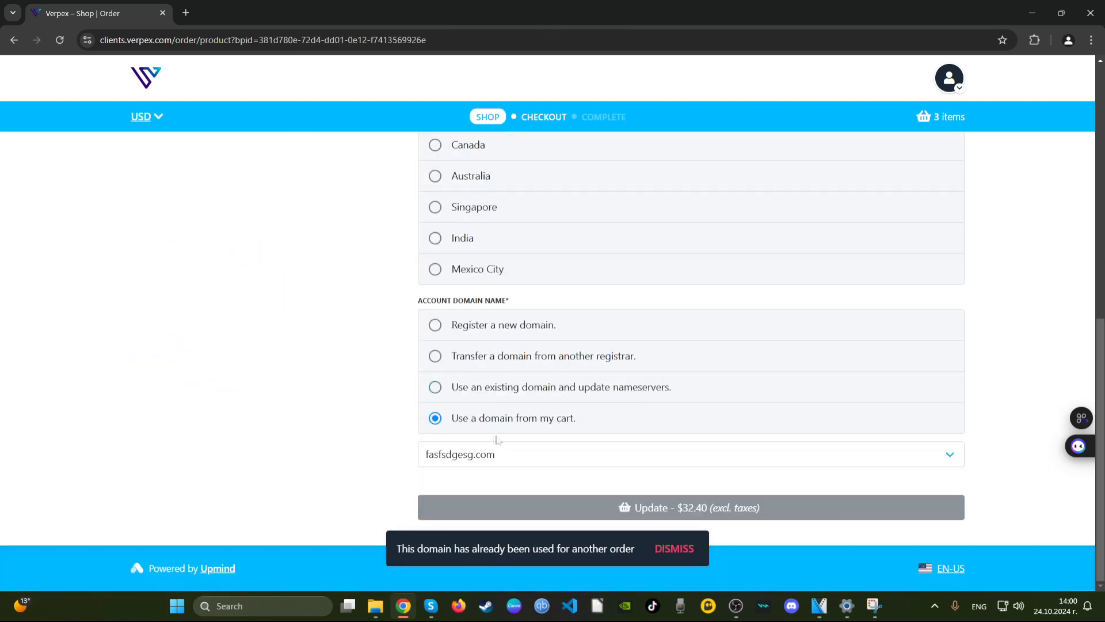
left_click(674, 548)
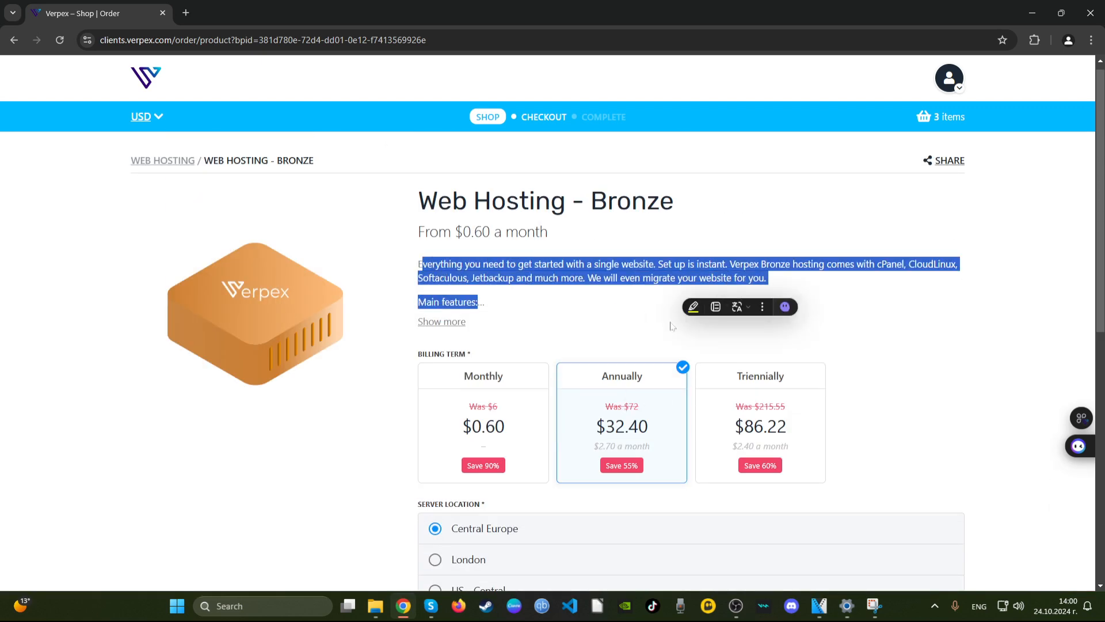
scroll("down", 3)
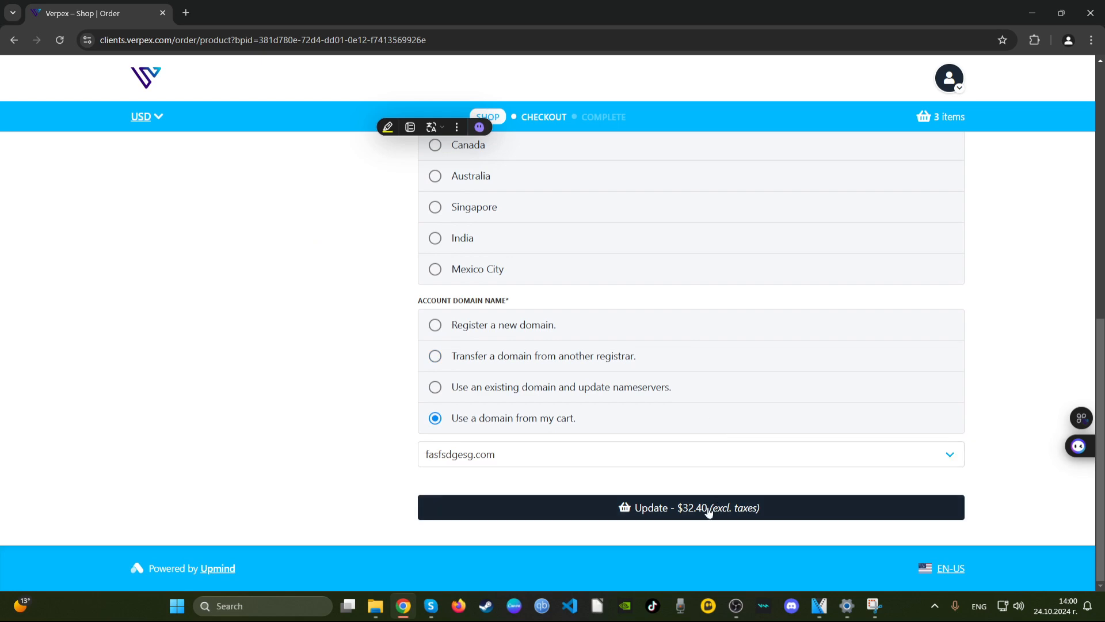
left_click(707, 508)
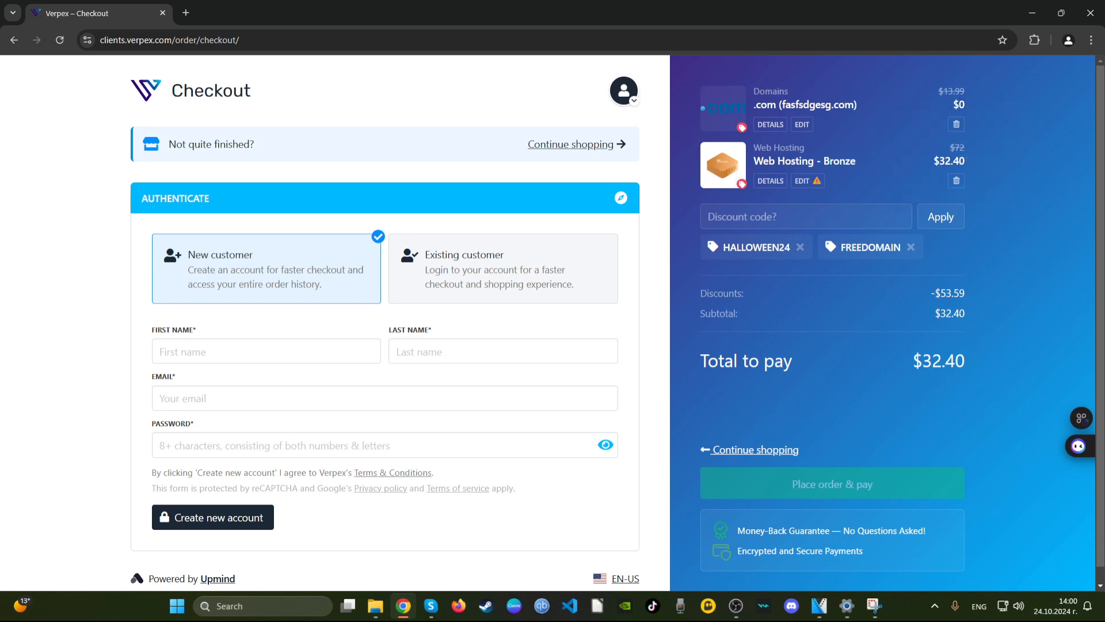
mouse_move(1065, 161)
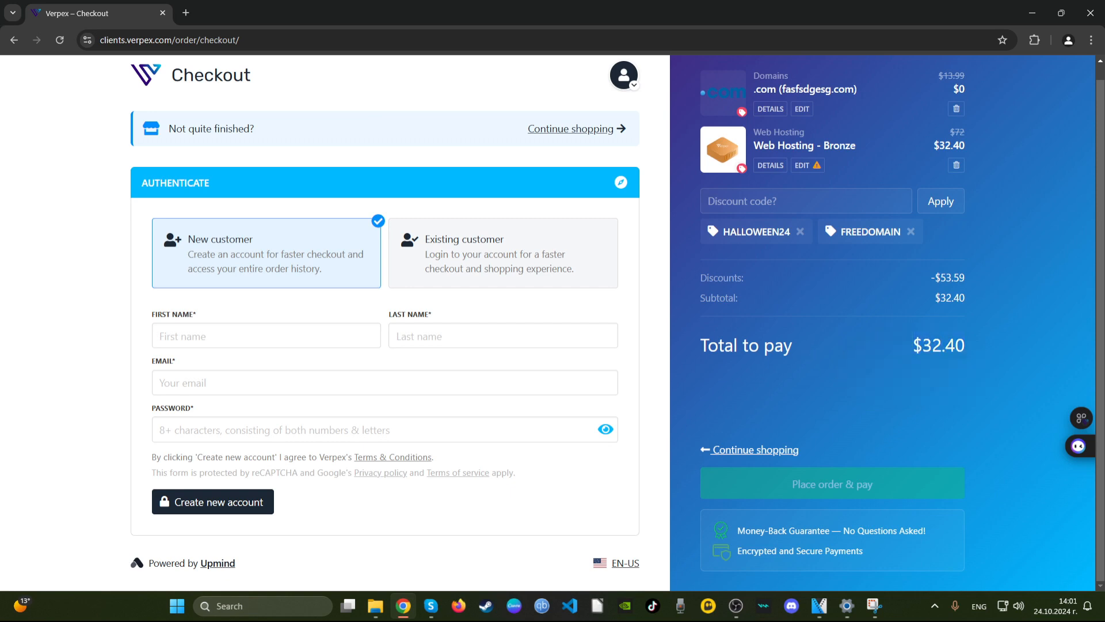
mouse_move(929, 301)
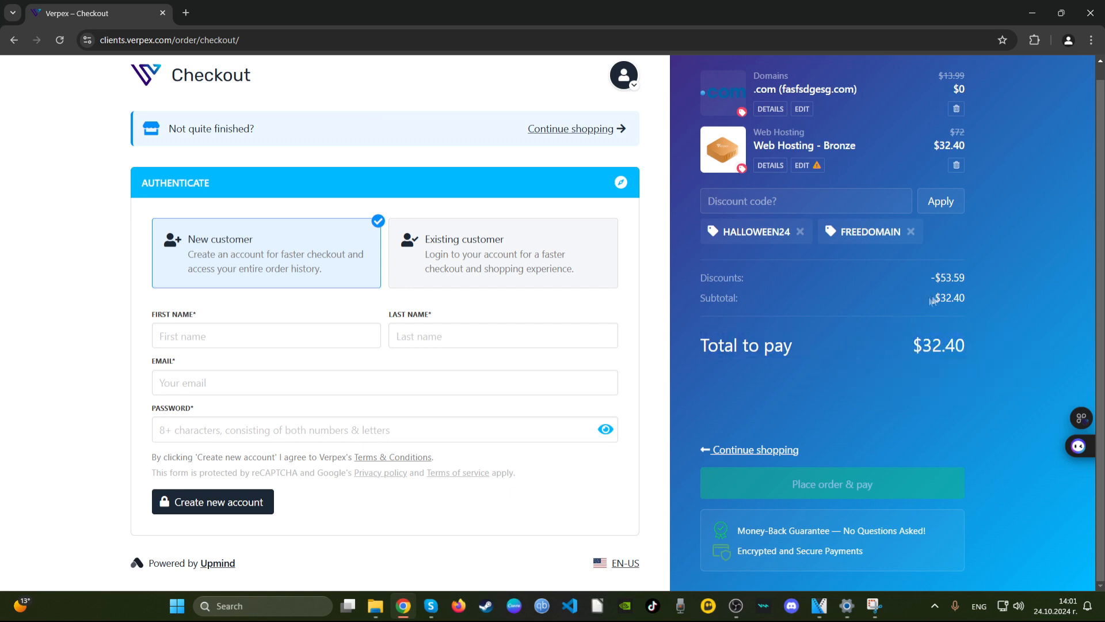
double_click(949, 298)
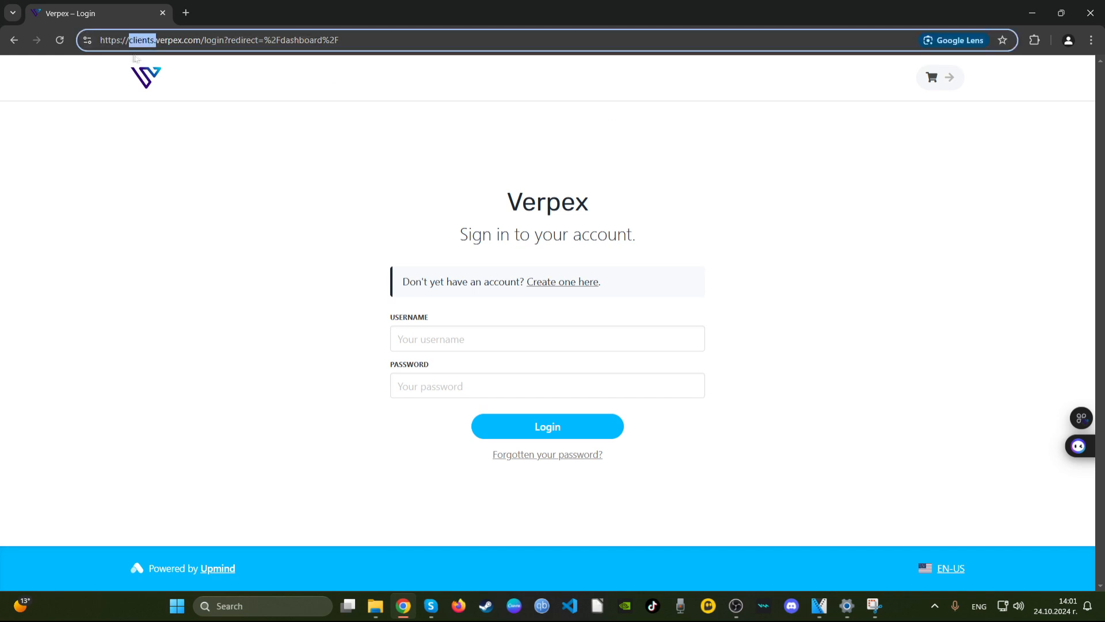
type("https://verpex.com/")
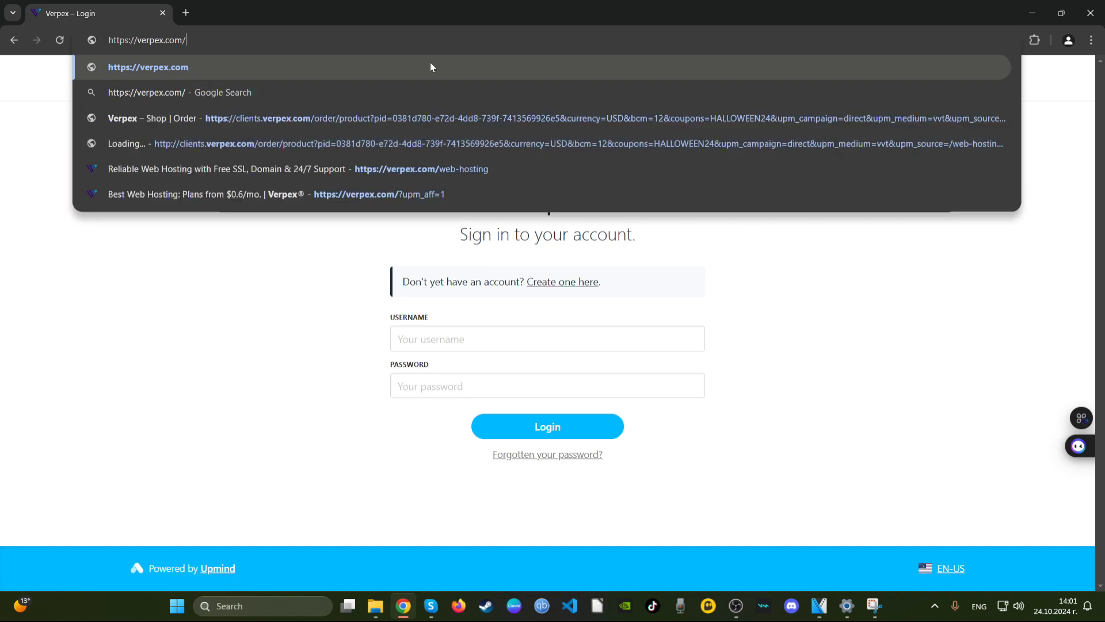